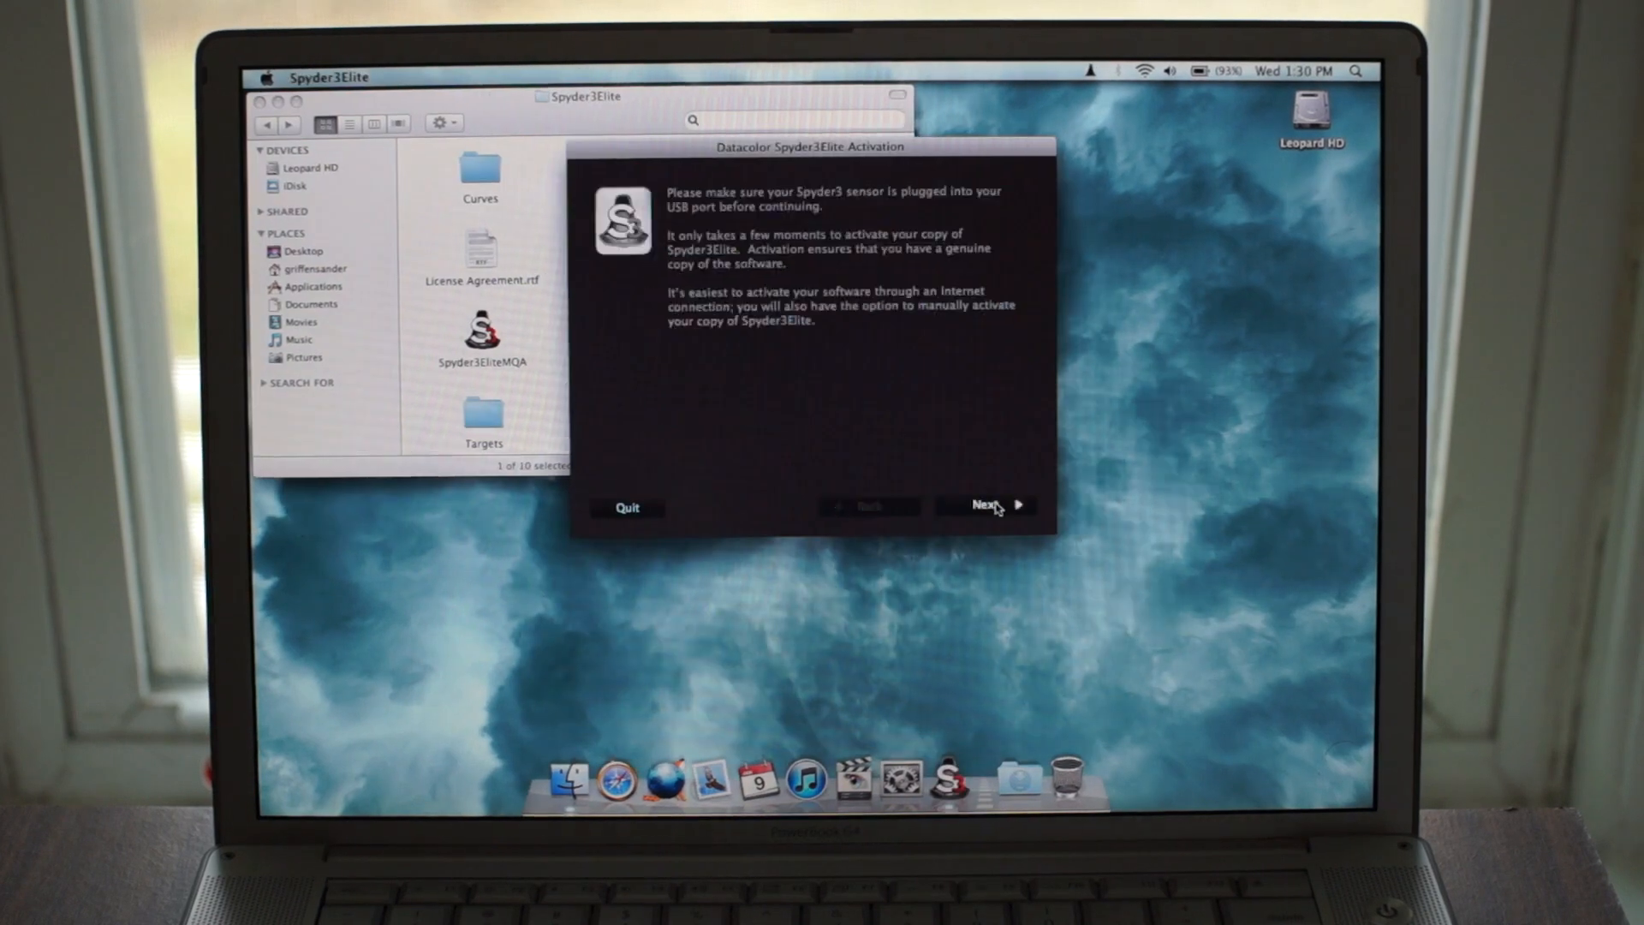
- Dismiss the activation notice to reach the Welcome preparation checklist
left_click(984, 507)
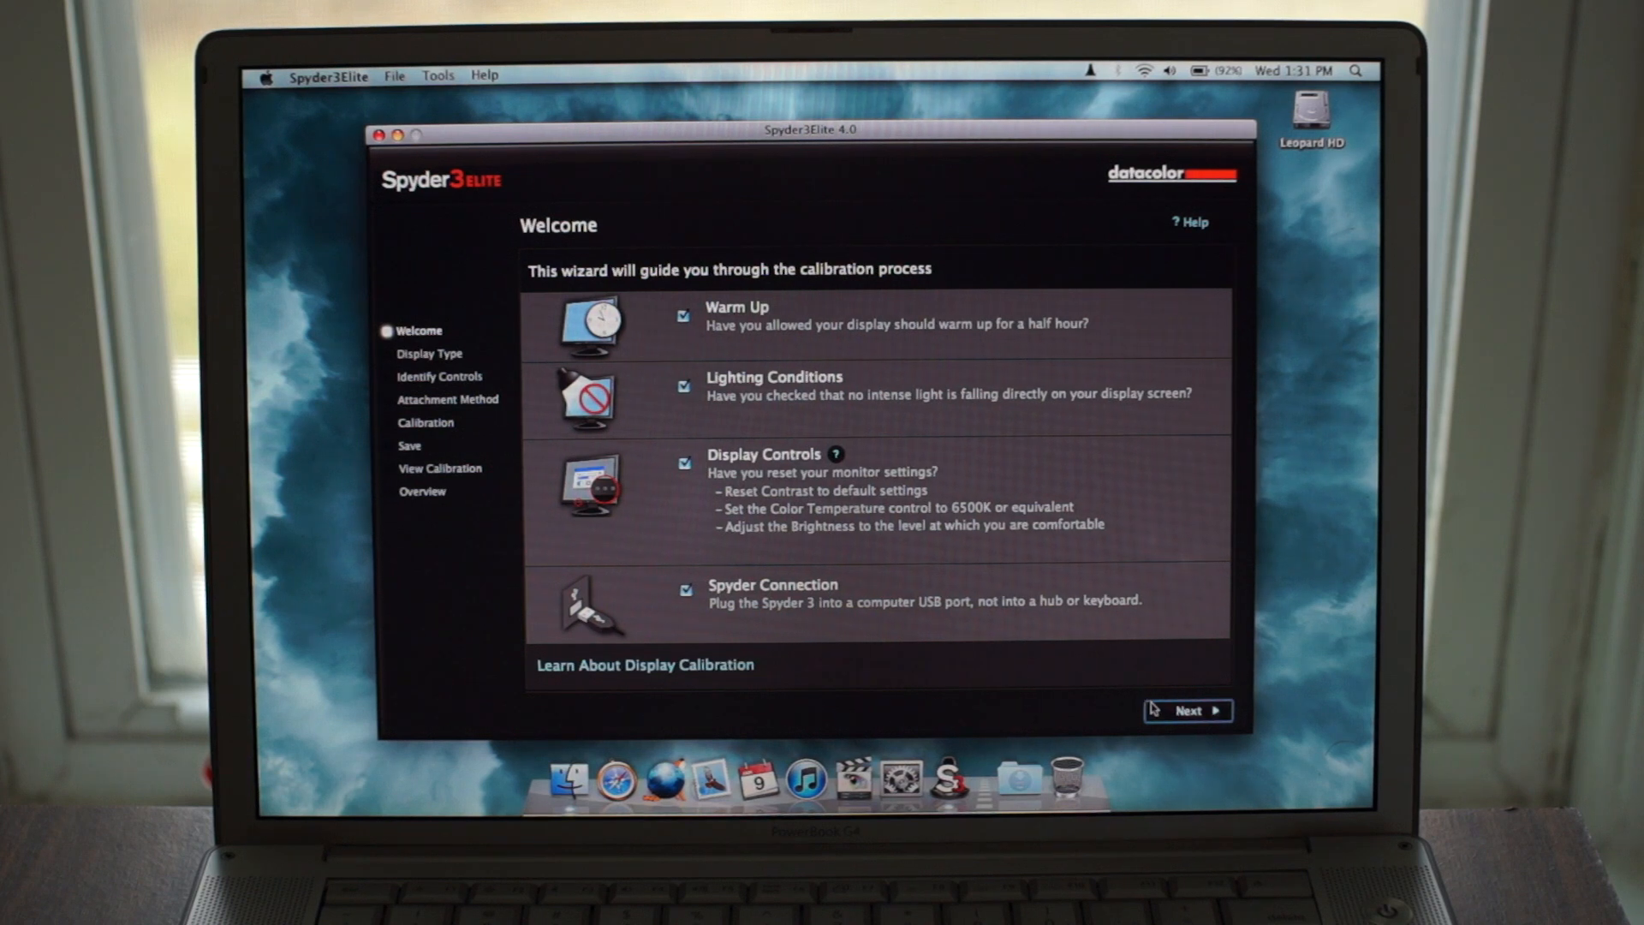
- Pick Laptop as the display type and advance to Calibration Settings
left_click(1187, 710)
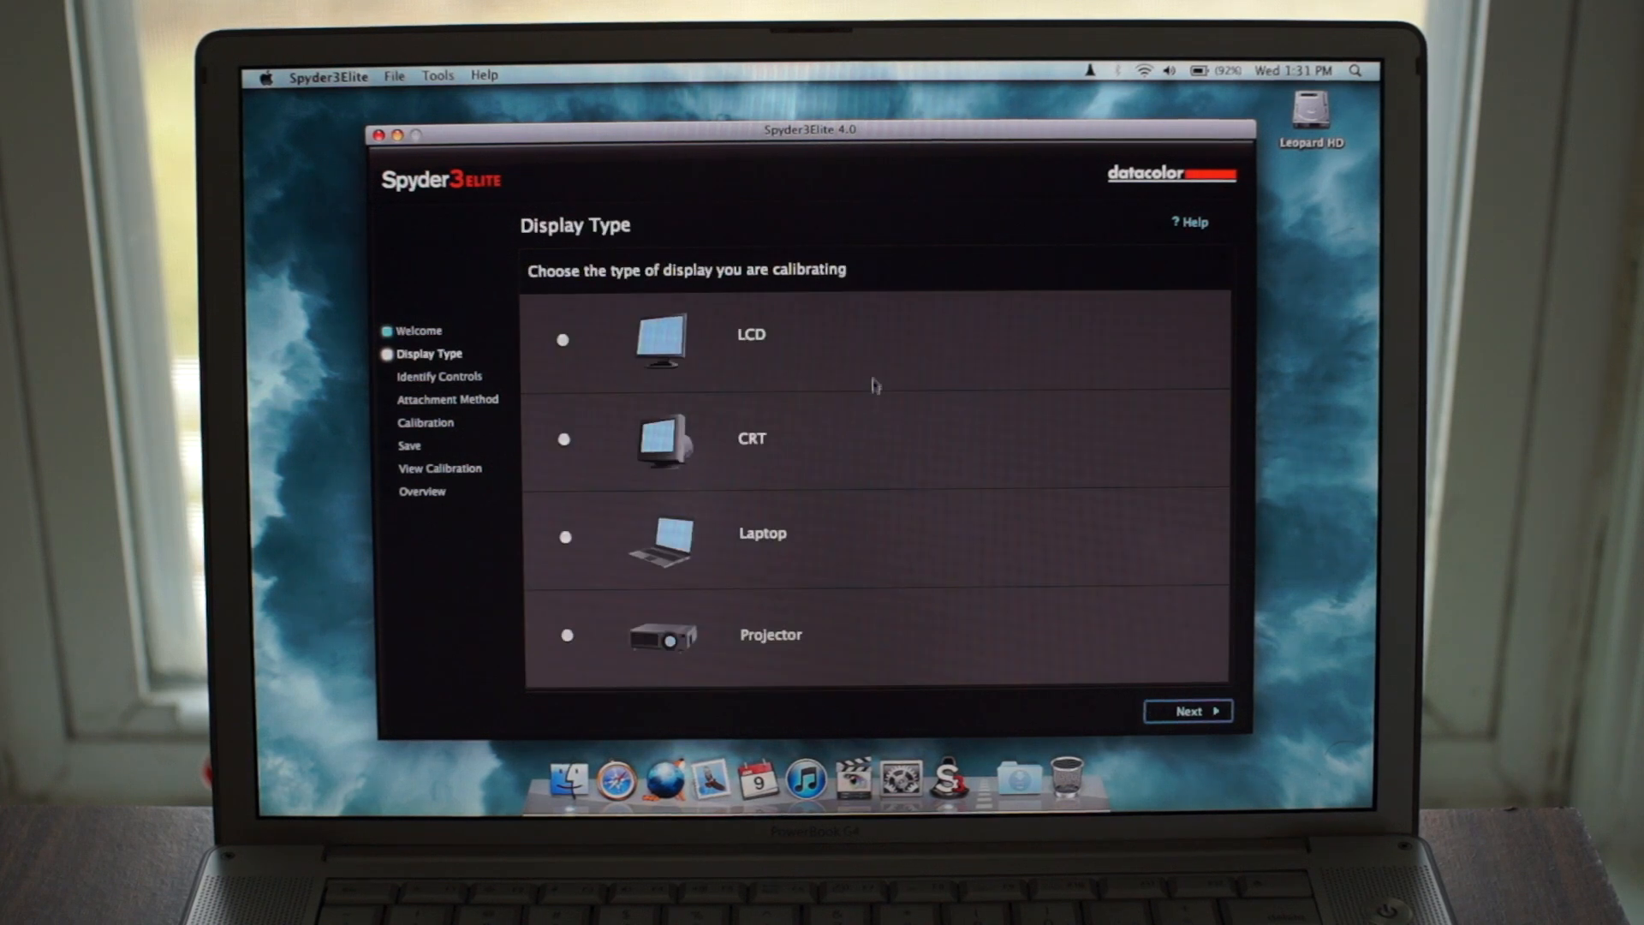
mouse_move(831, 466)
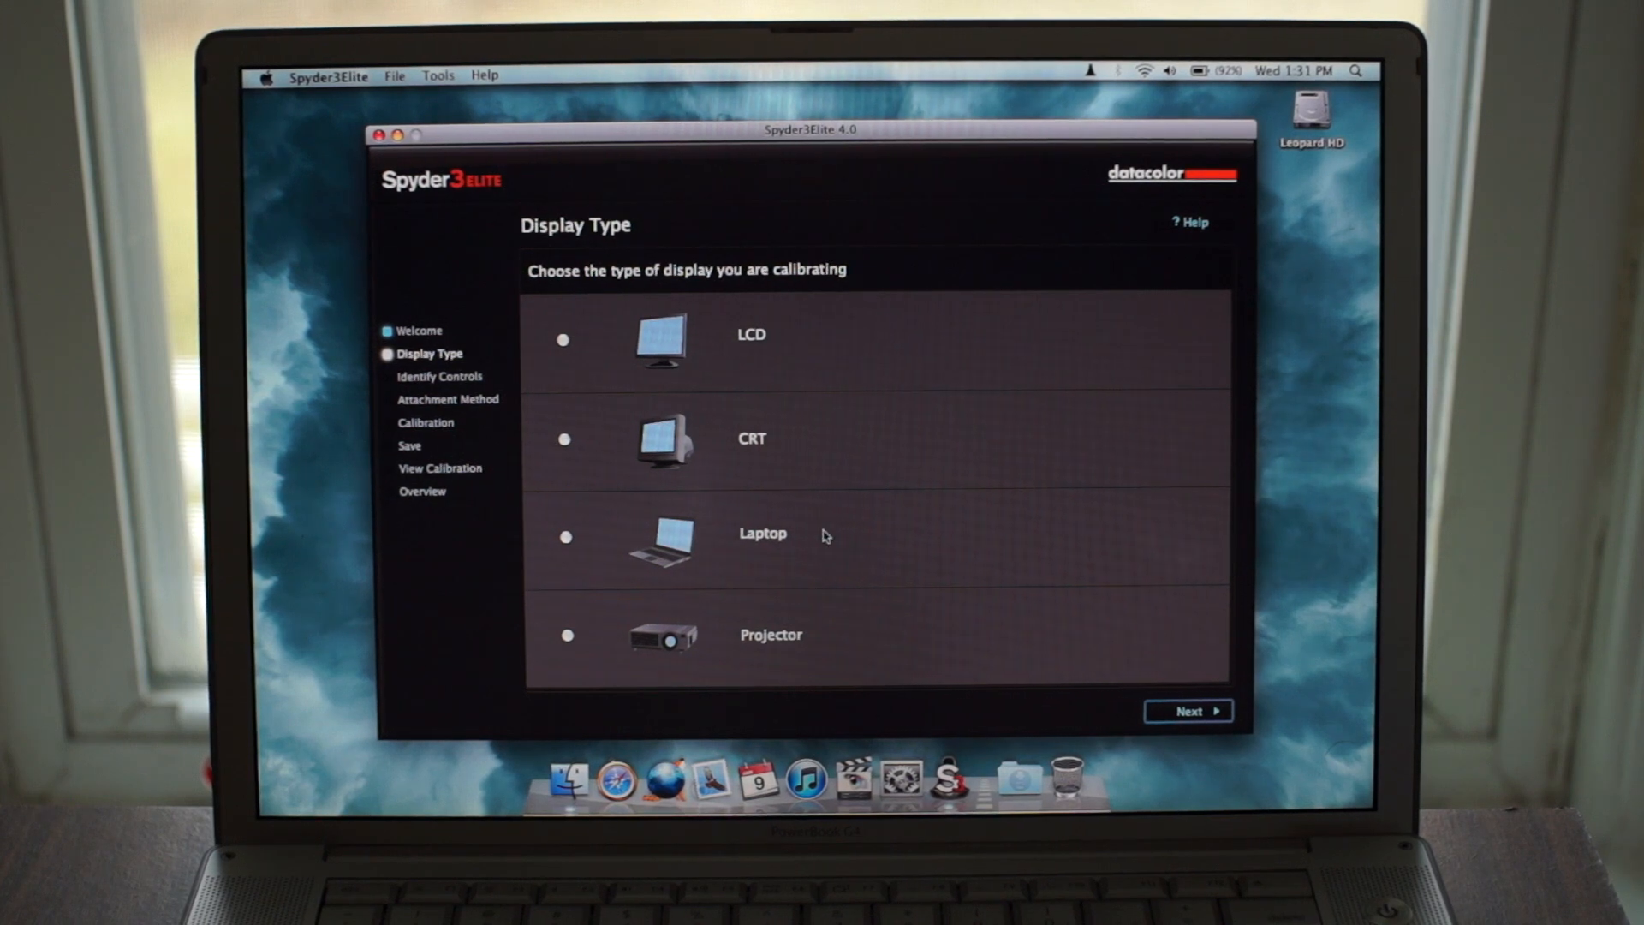
left_click(567, 536)
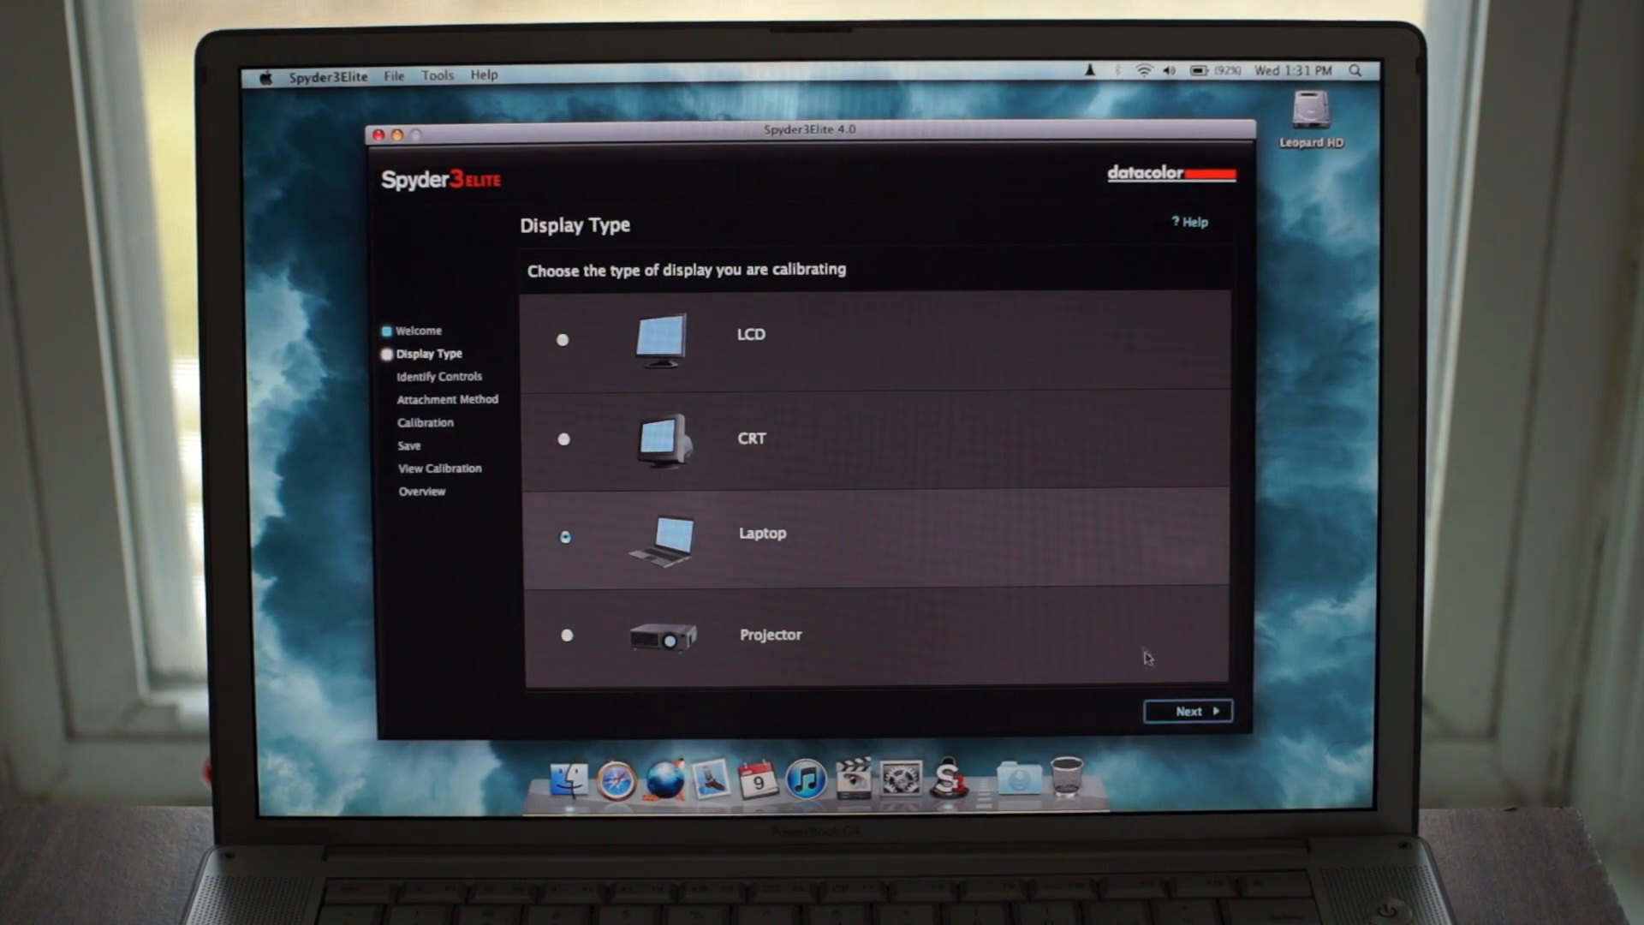
left_click(1186, 710)
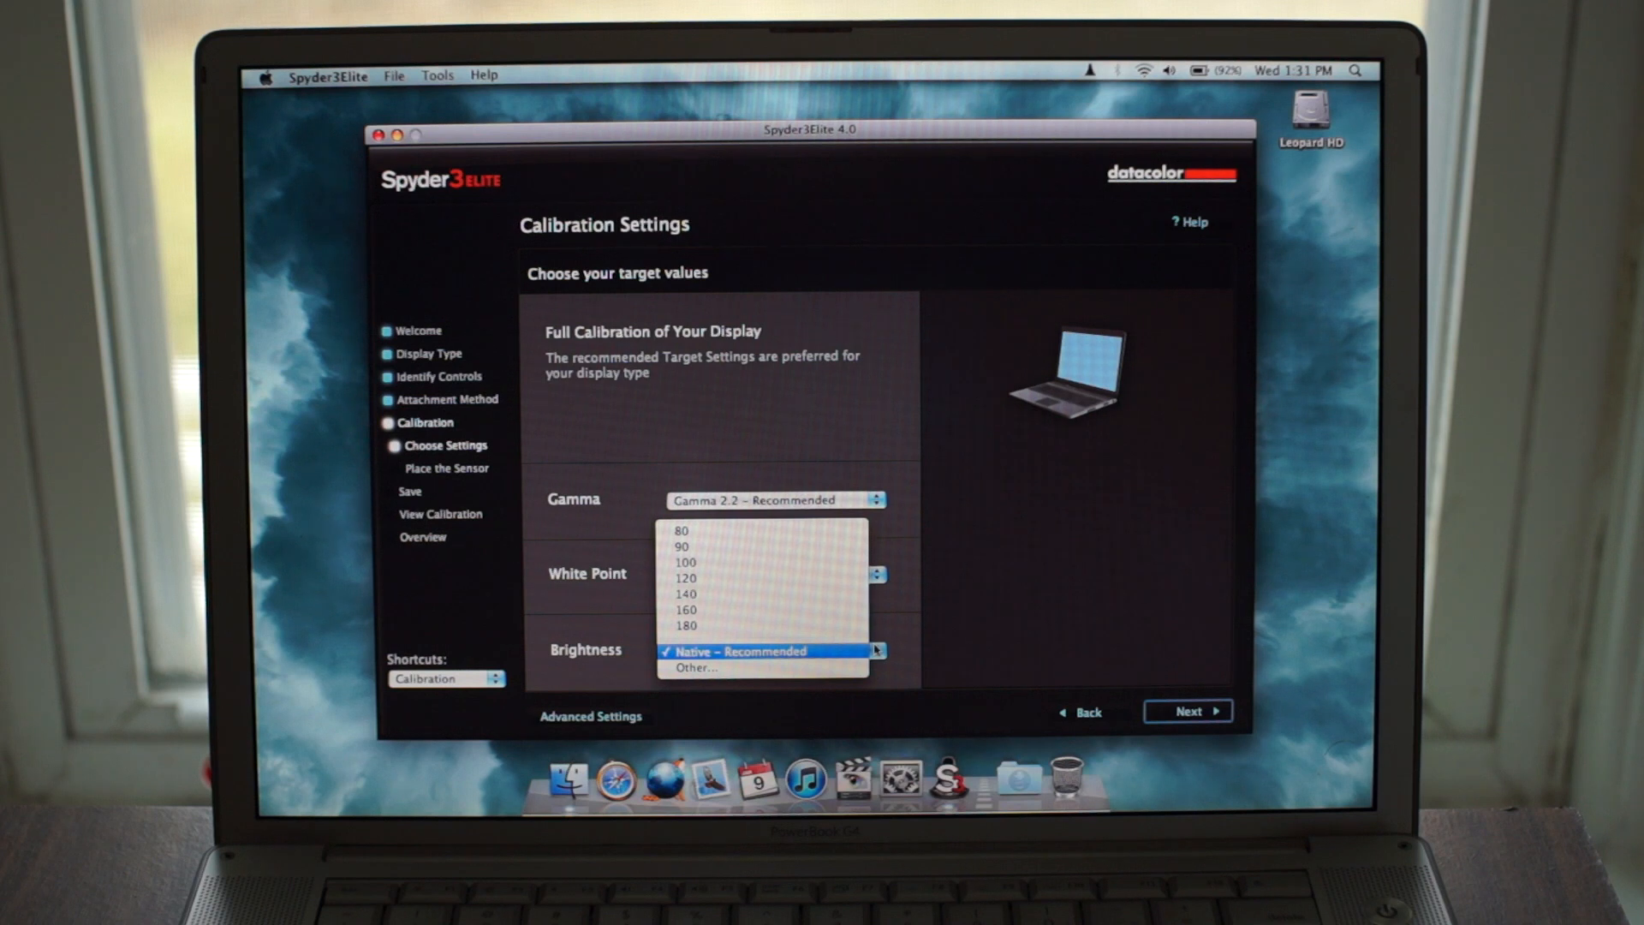
mouse_move(818, 578)
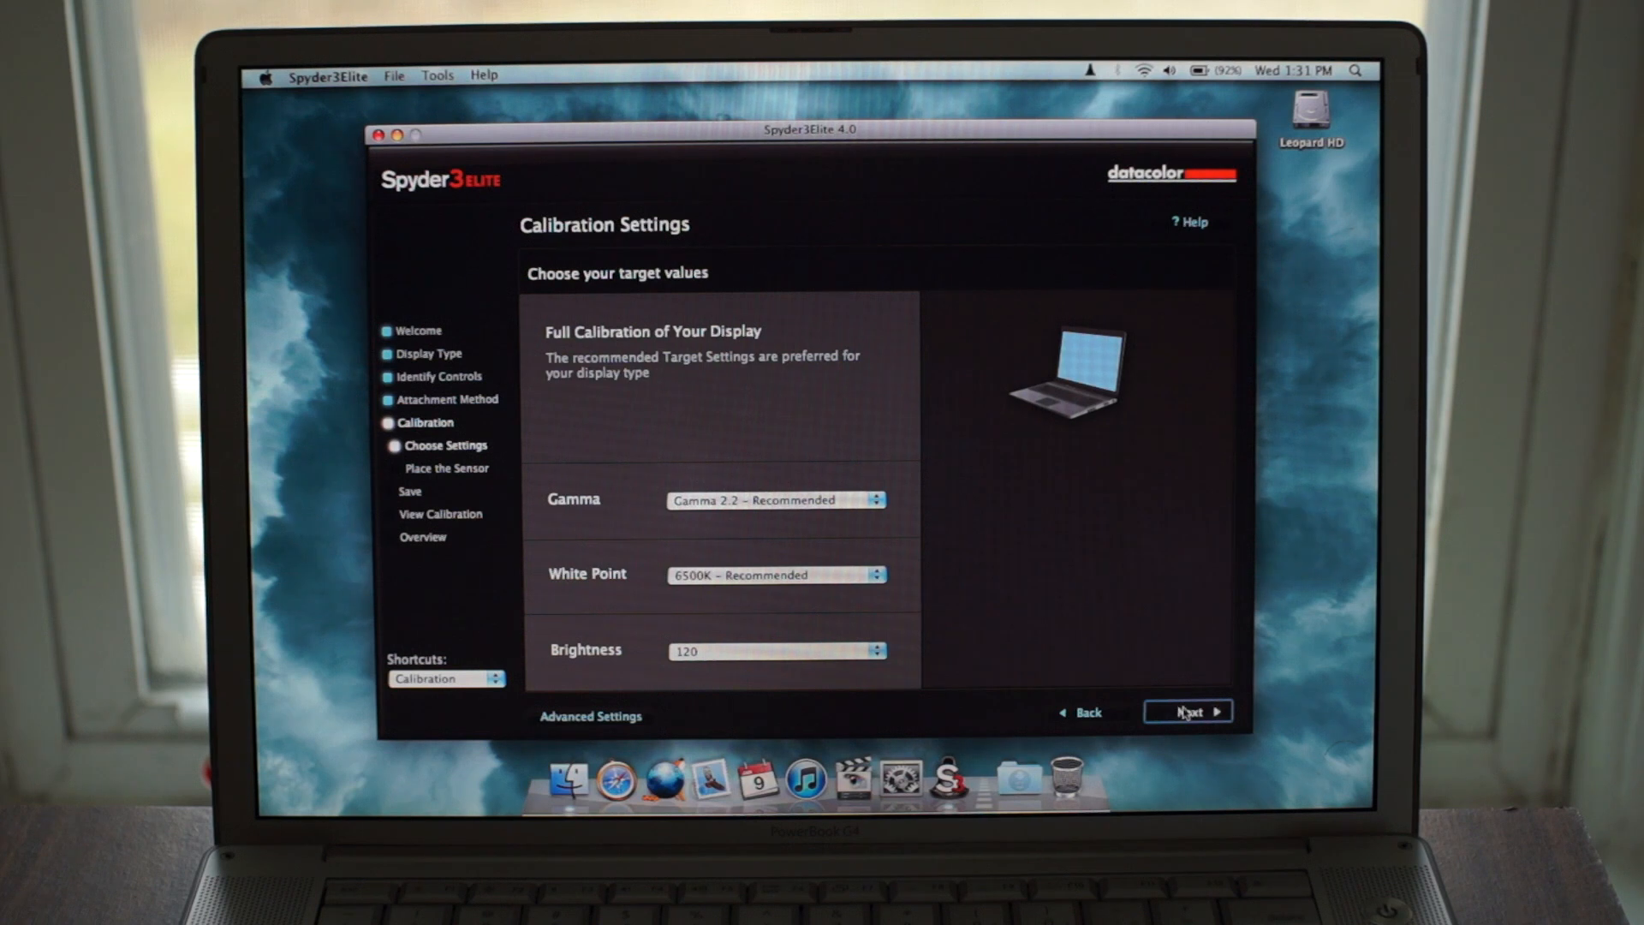
- Accept the Gamma 2.2, 6500K and brightness 120 calibration targets
left_click(1187, 711)
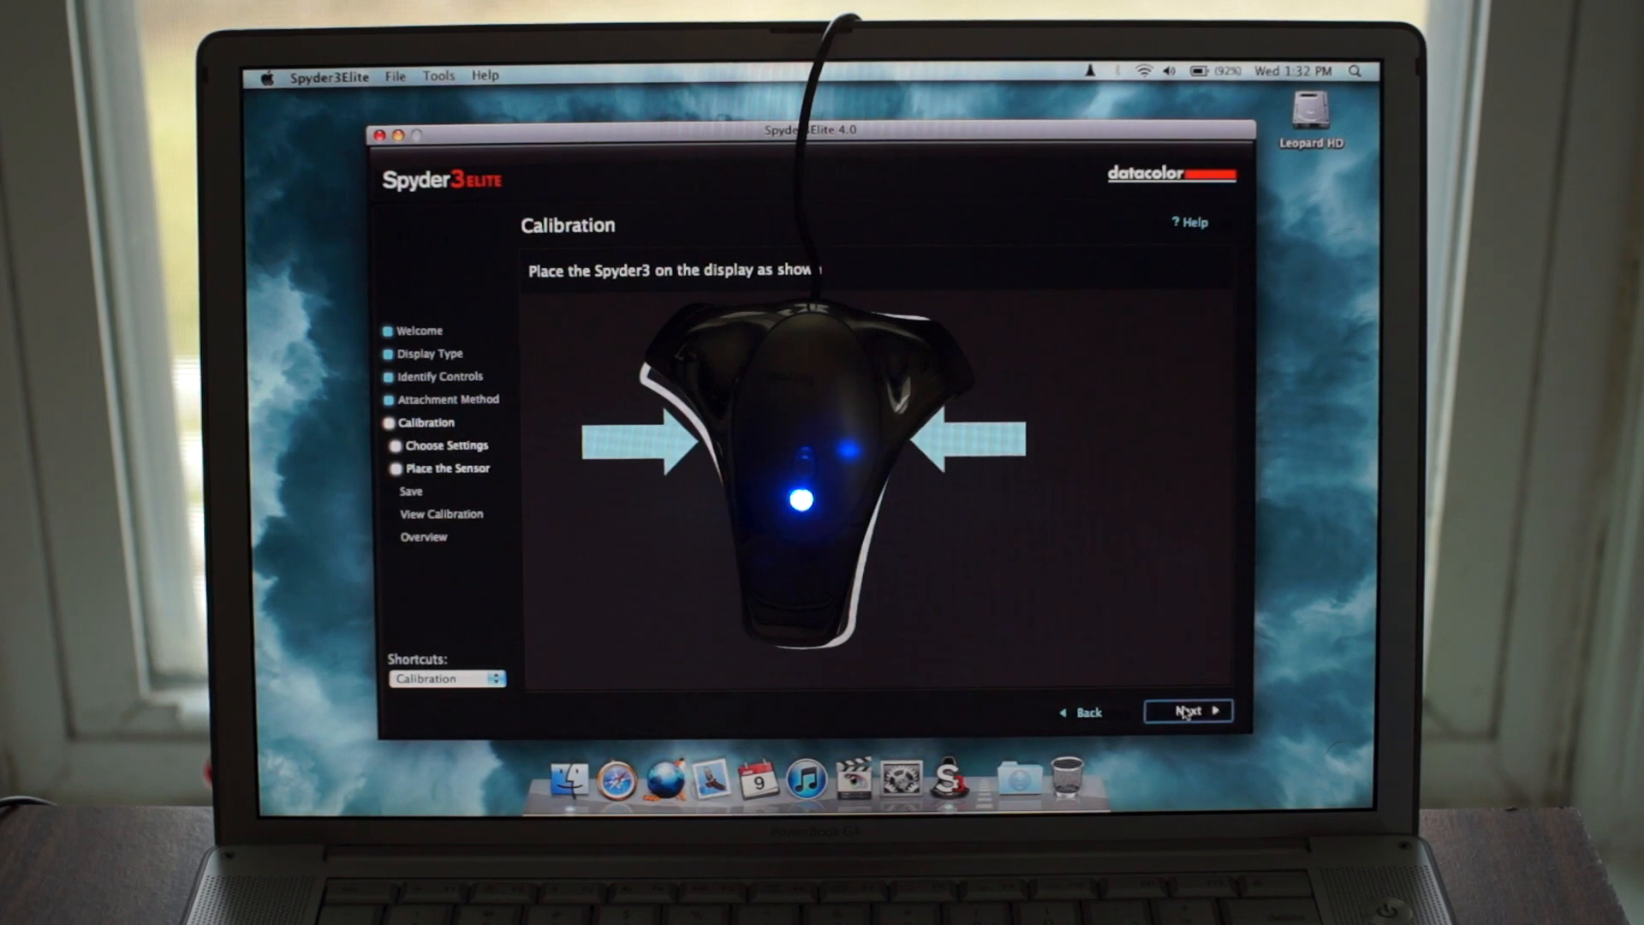
- Measure the laptop screen with the Spyder3, then finish once the sensor is removed
left_click(1186, 711)
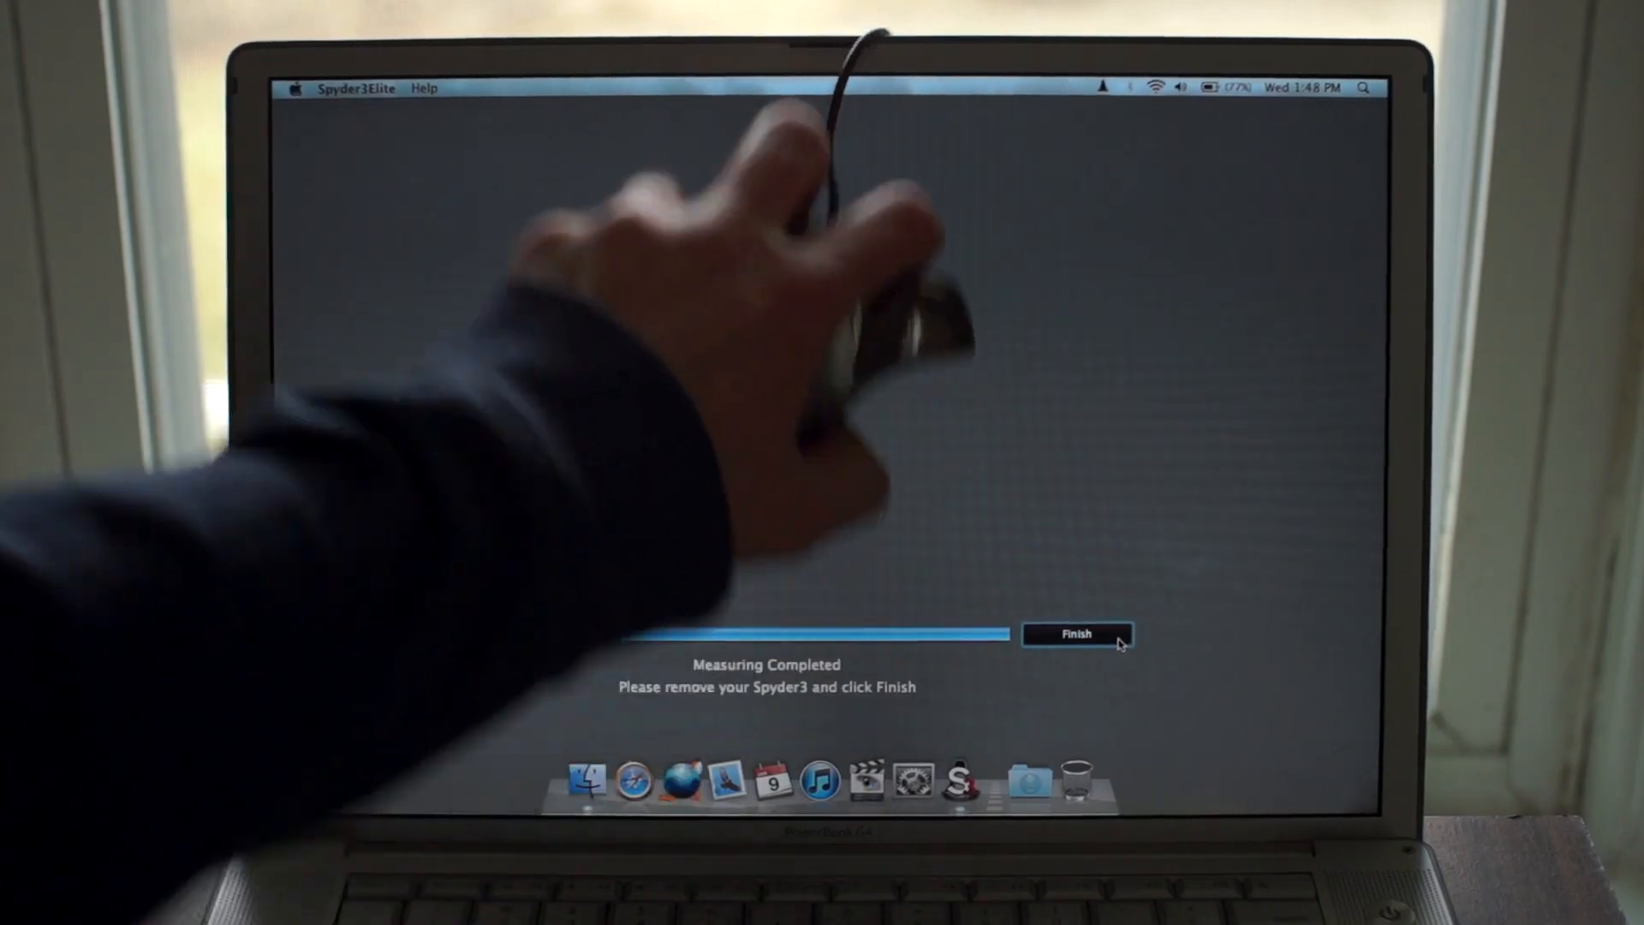
left_click(1076, 633)
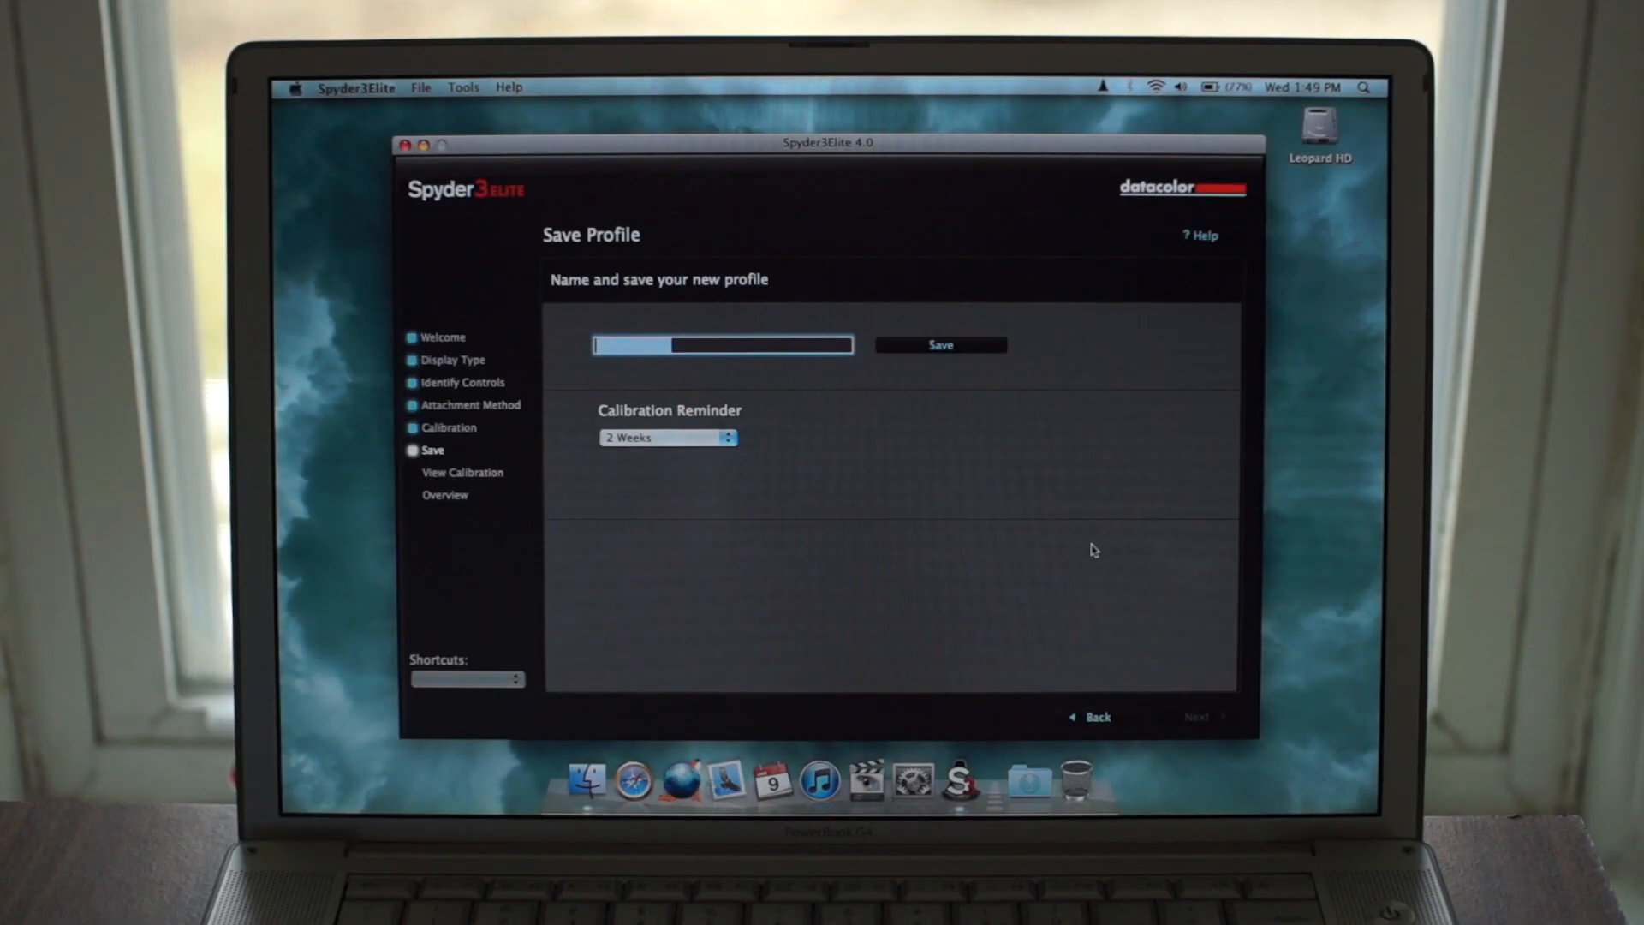
- Save the profile as 'Powerbookg4' with Calibration Reminder set to Never
type("P")
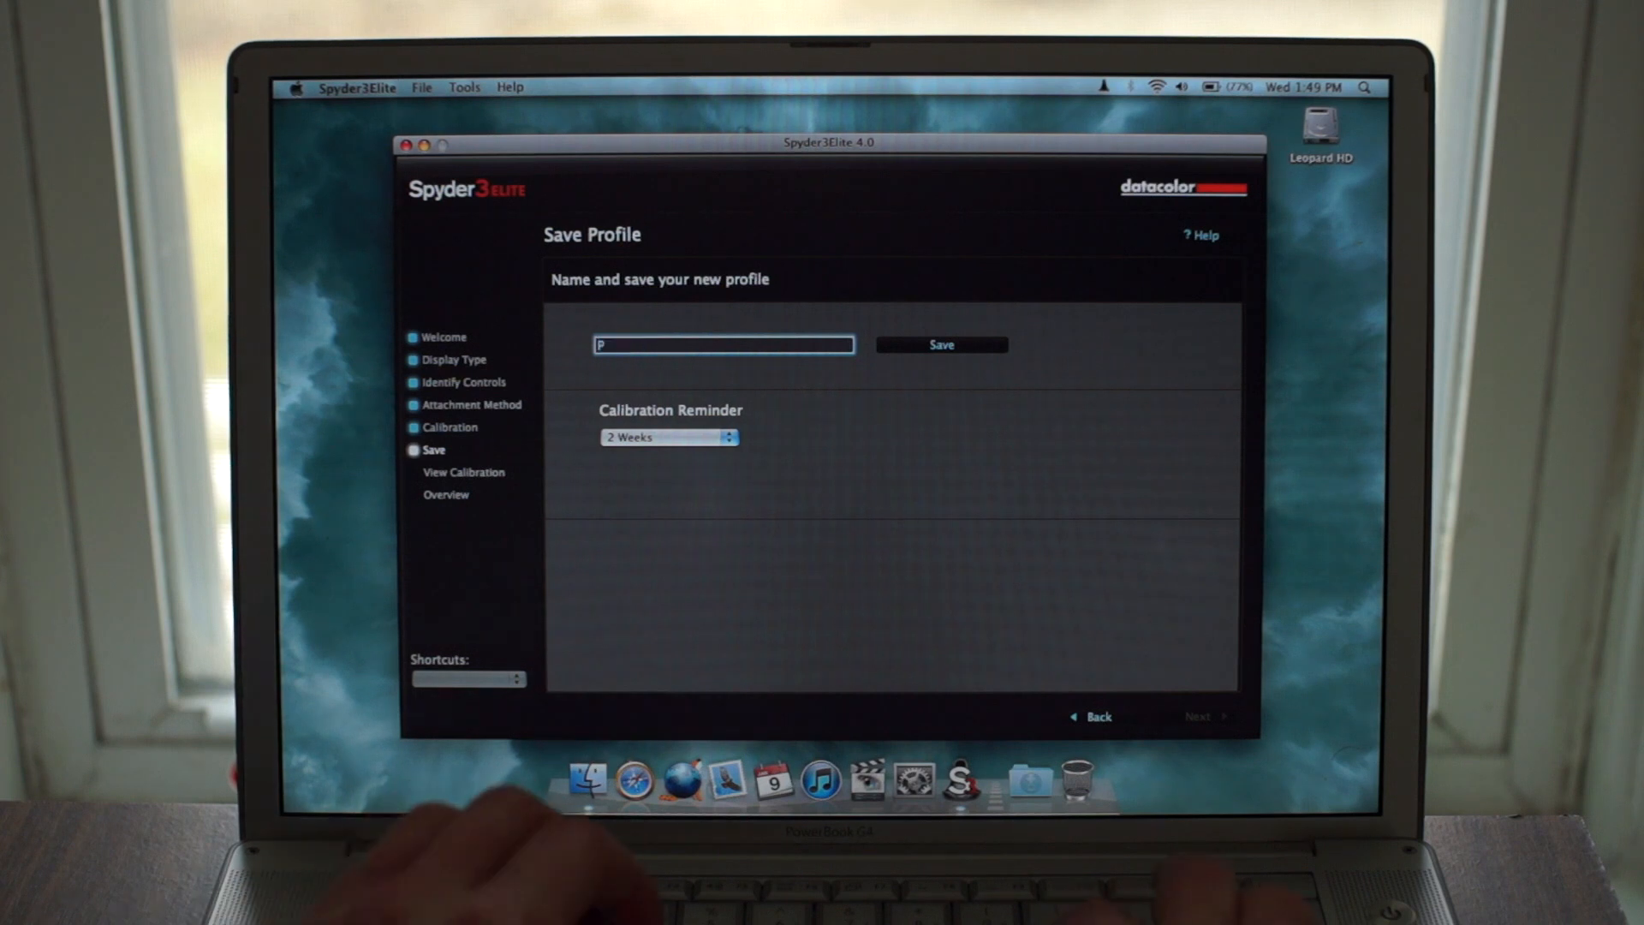
type("Powerboo")
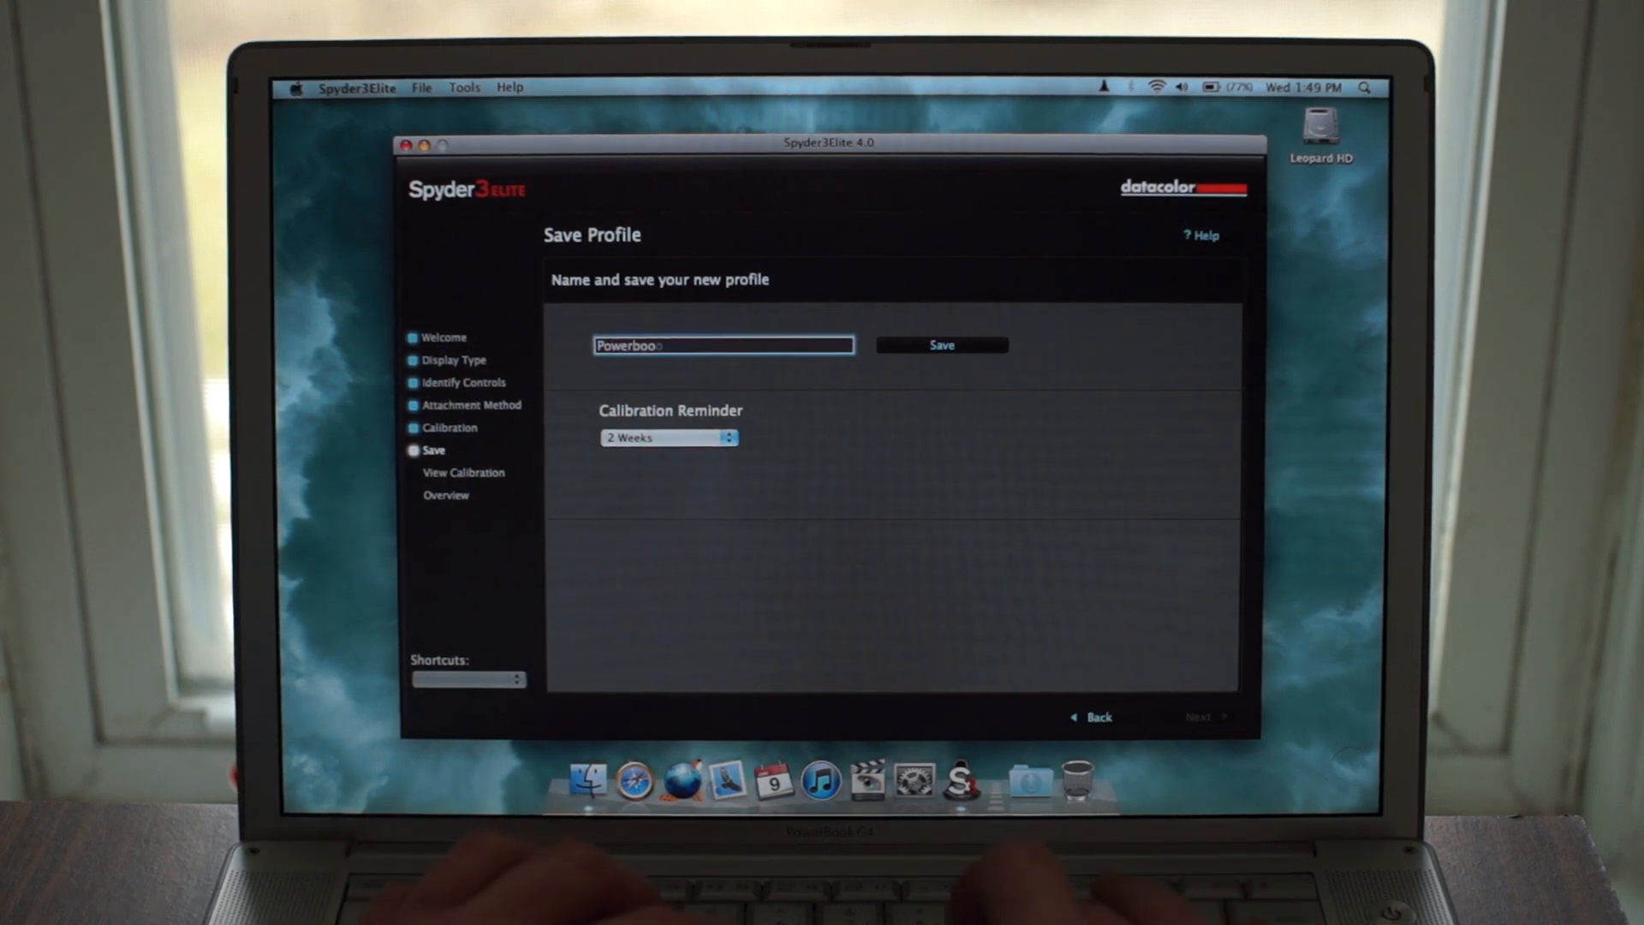
type("k")
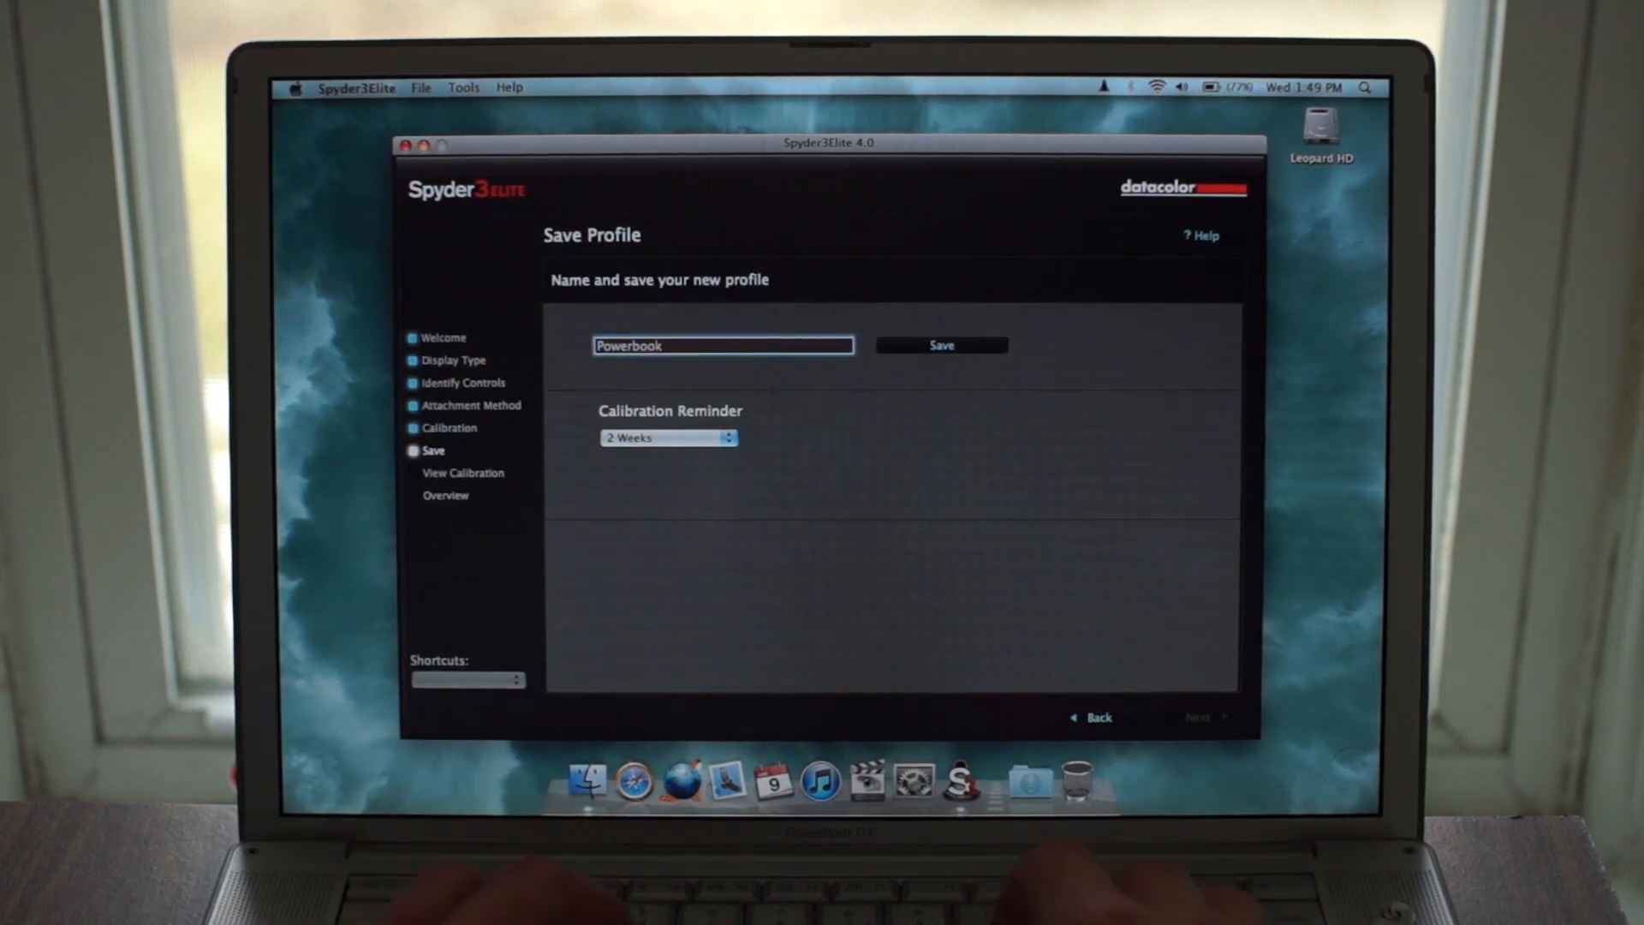
type("g4")
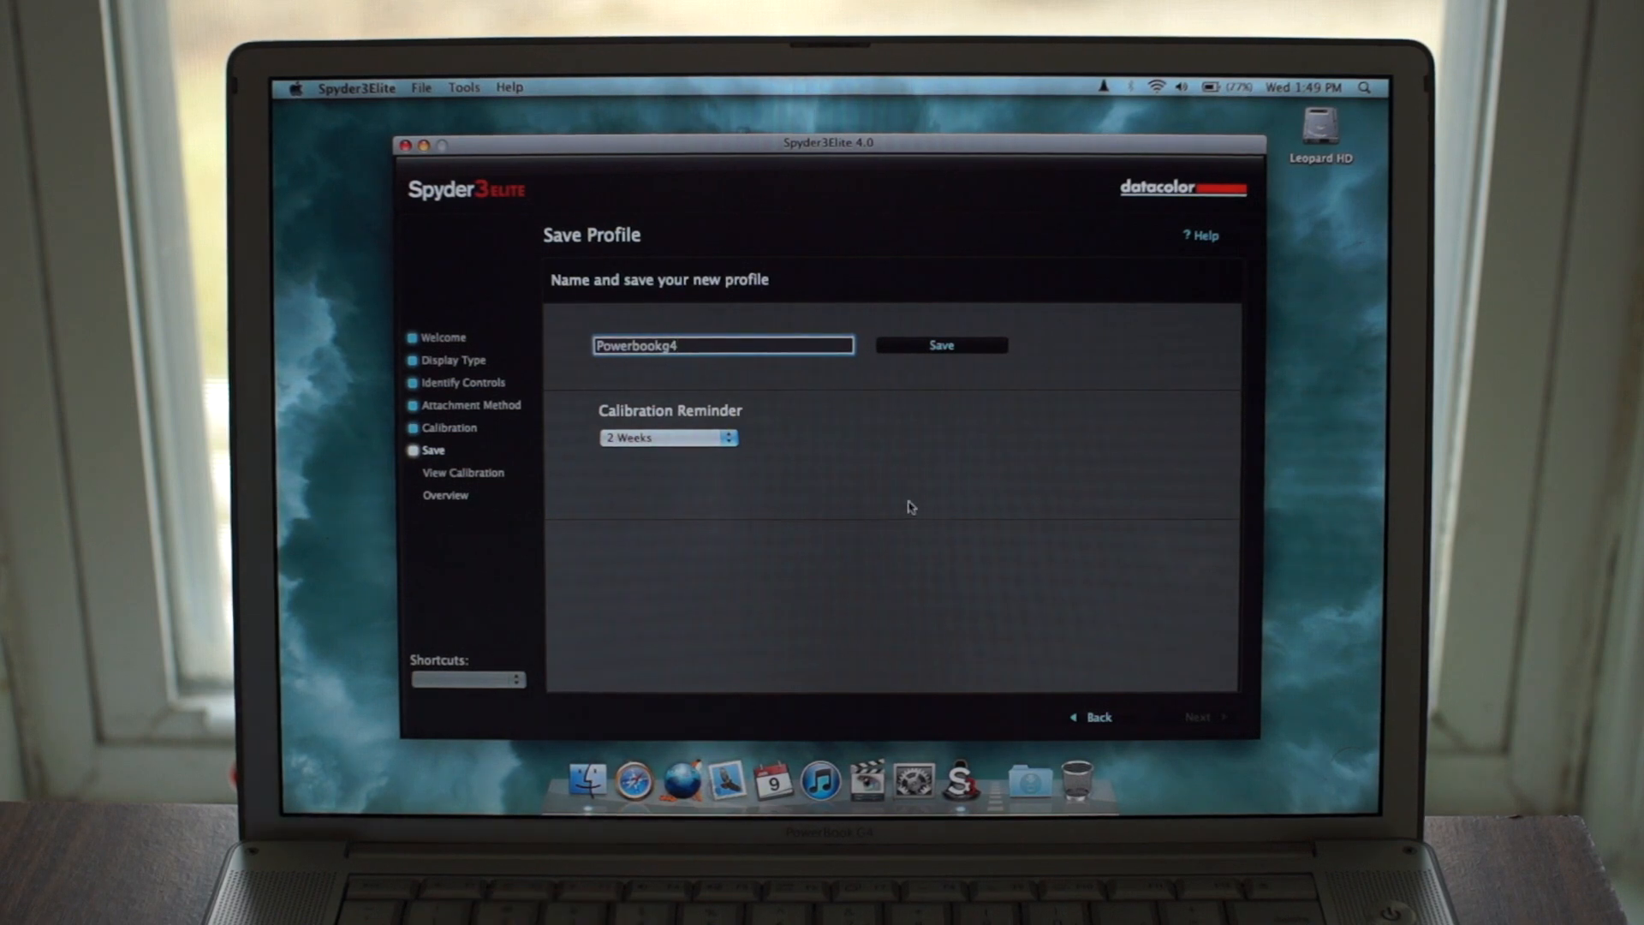
left_click(668, 437)
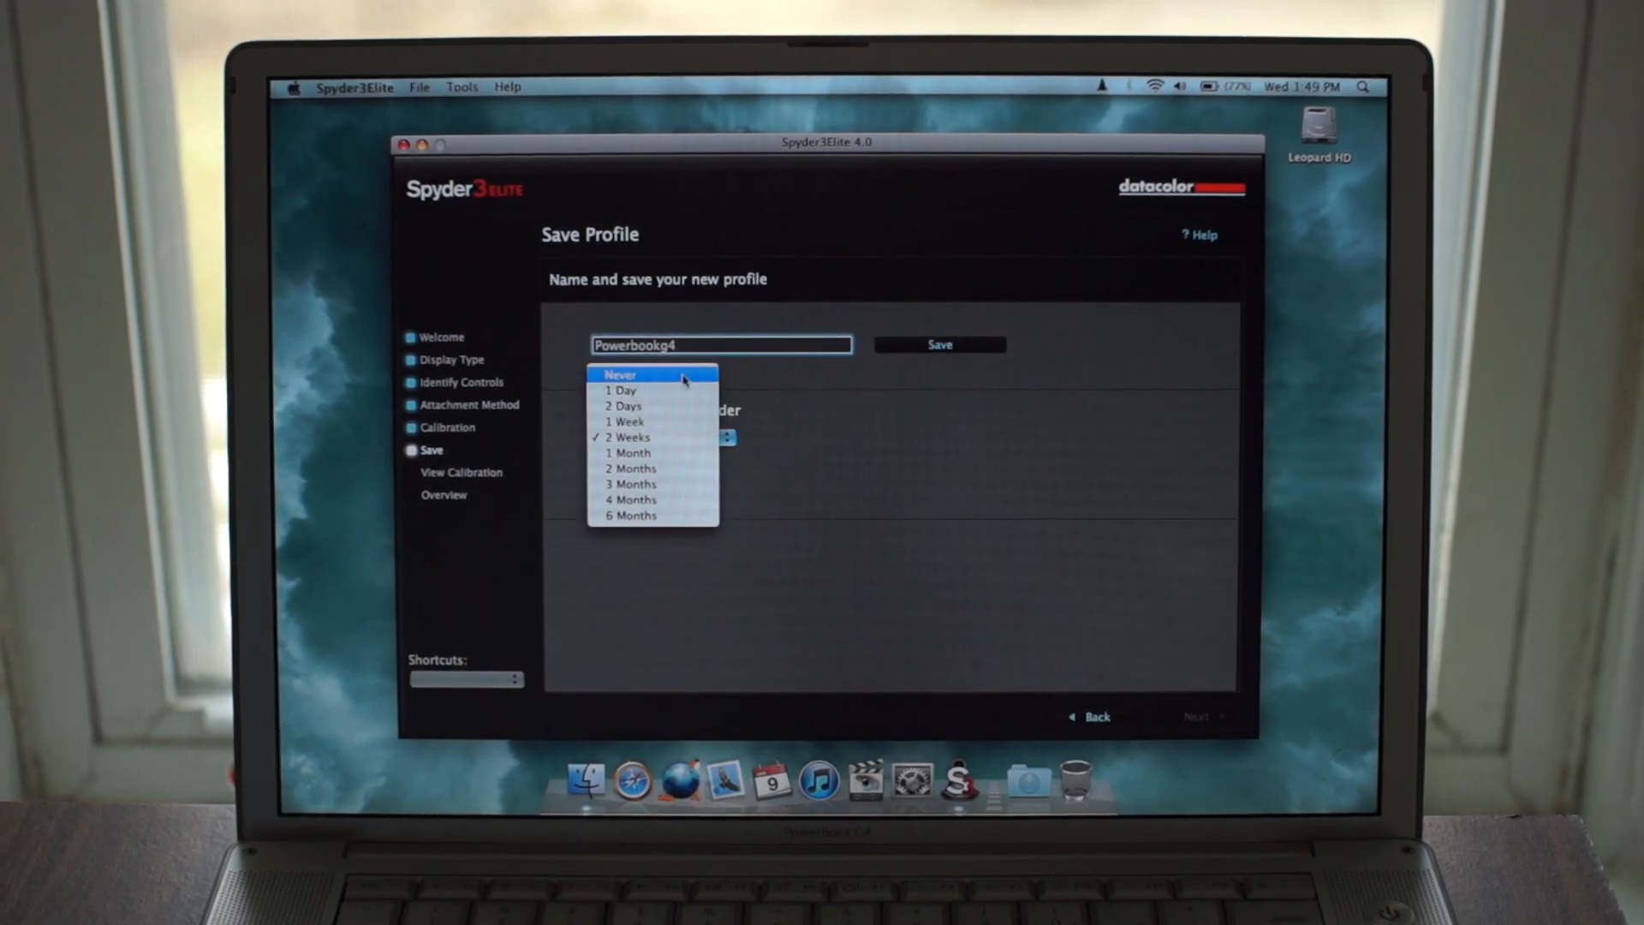
left_click(620, 375)
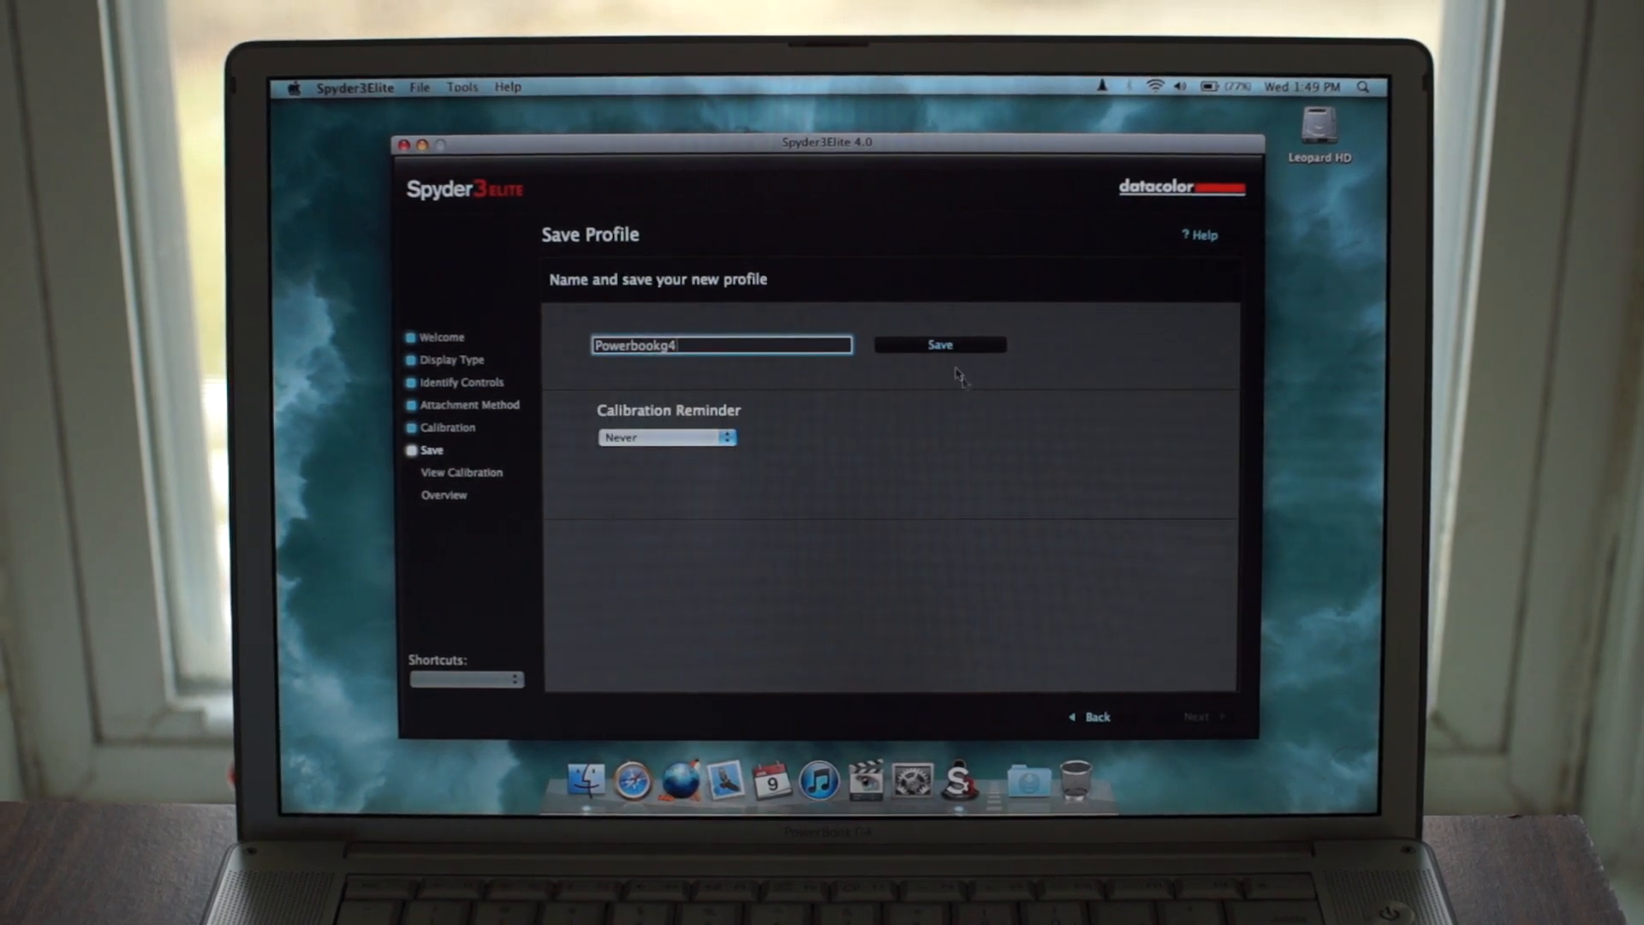
left_click(938, 344)
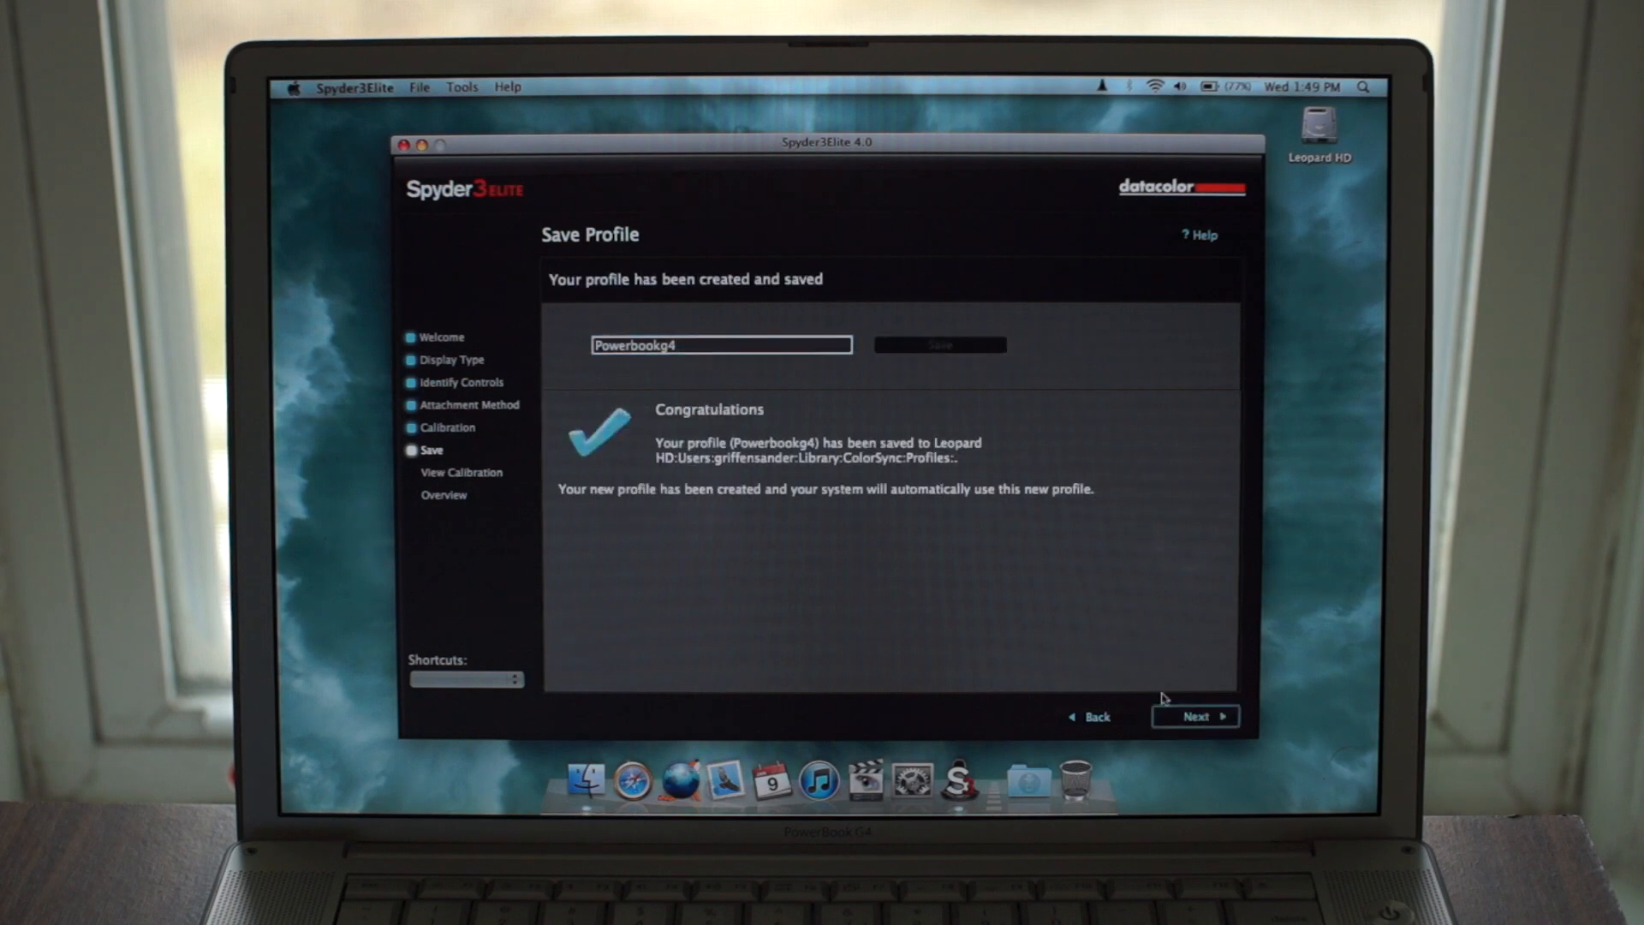
left_click(1195, 716)
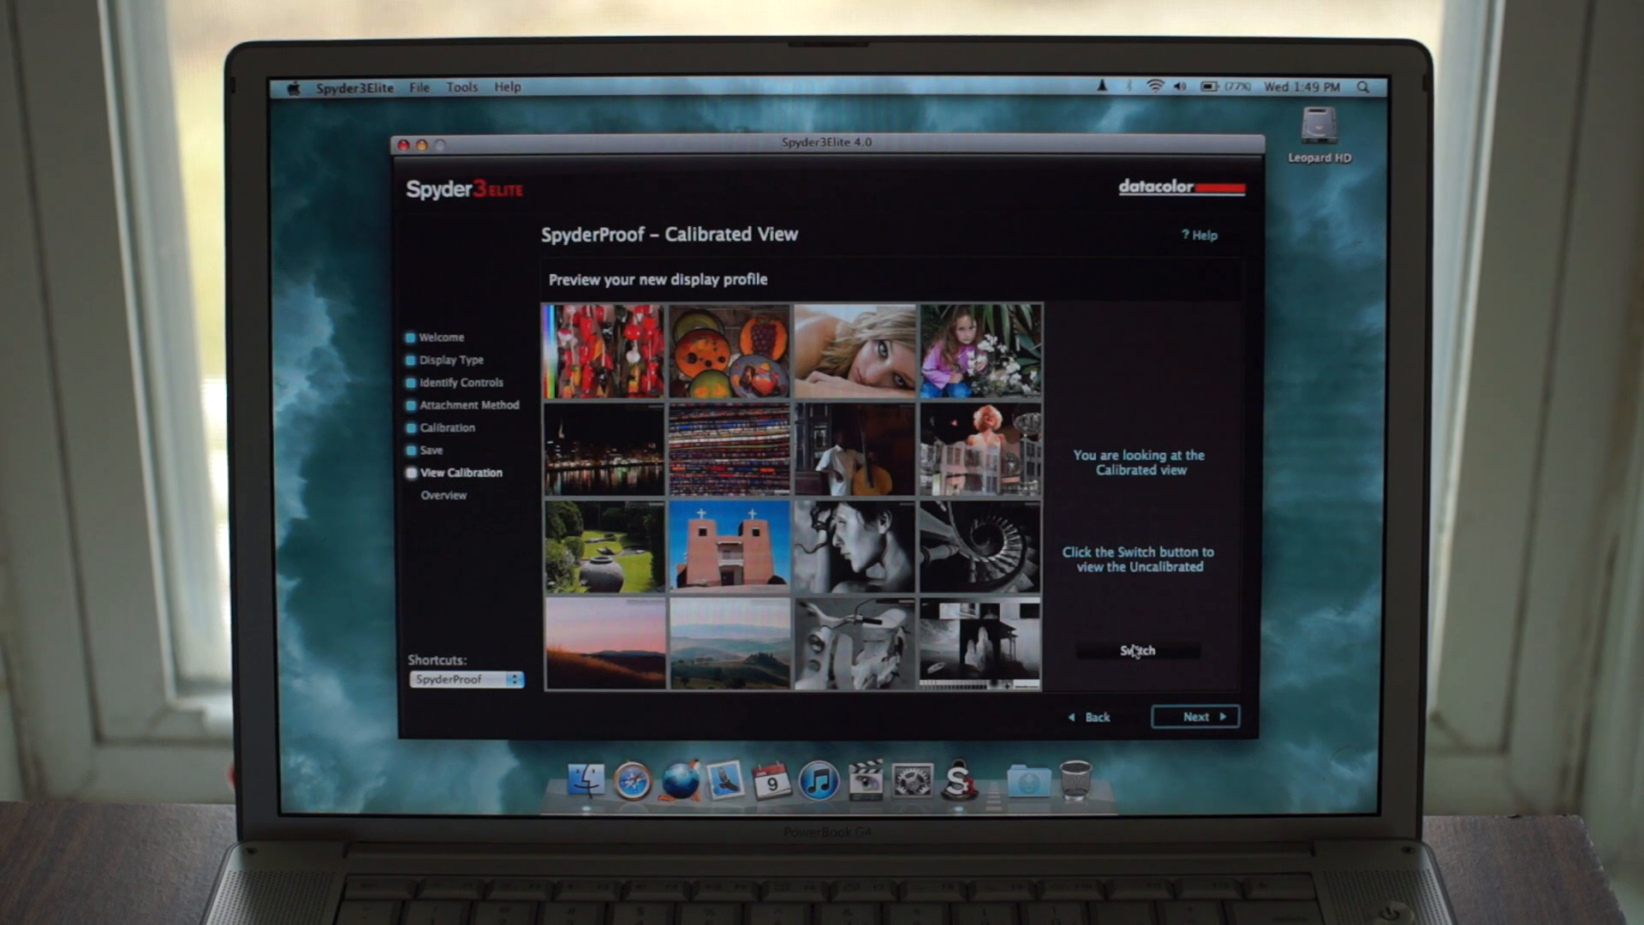
- Toggle SpyderProof between uncalibrated and calibrated photos twice, then view Profile Overview
left_click(1137, 650)
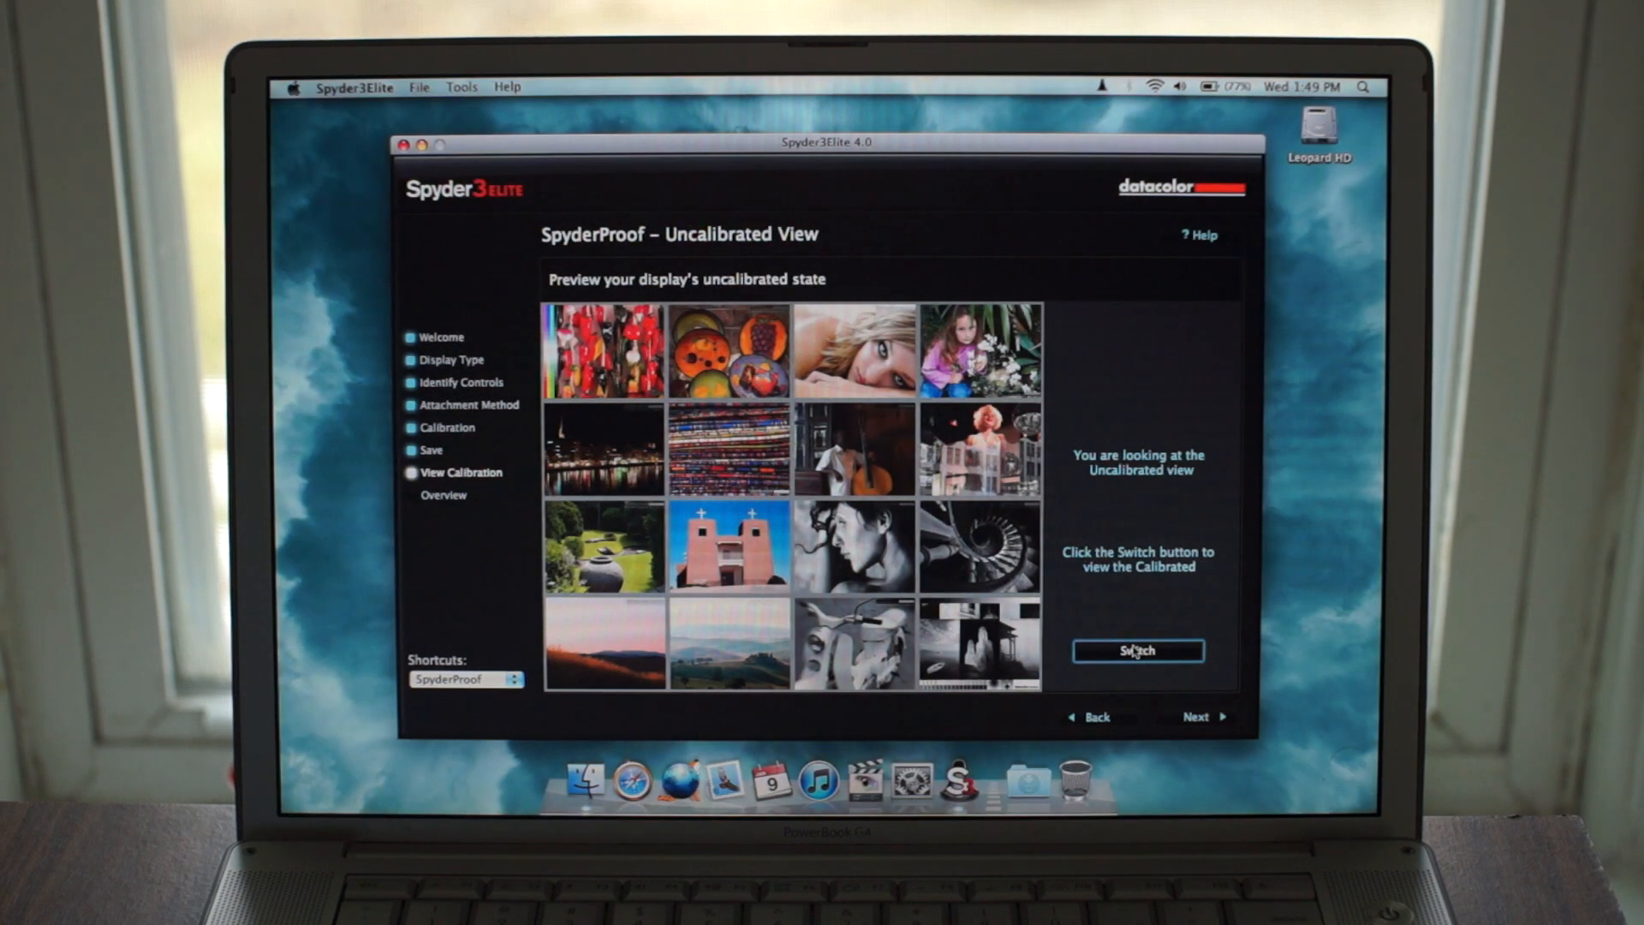
left_click(1137, 650)
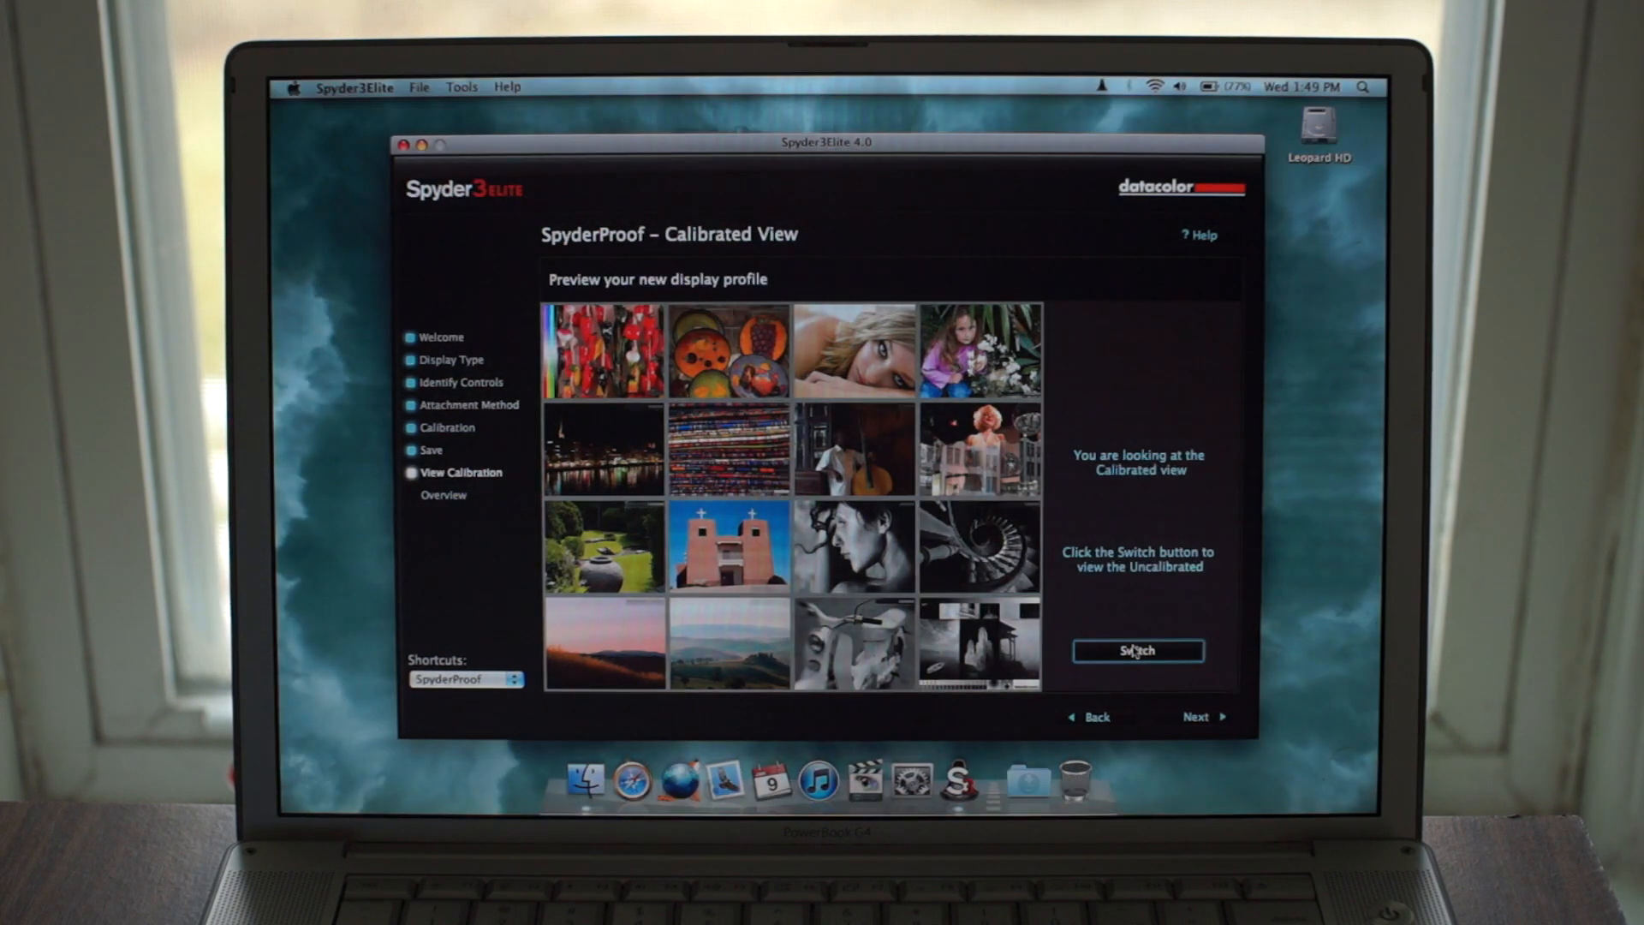
left_click(1136, 650)
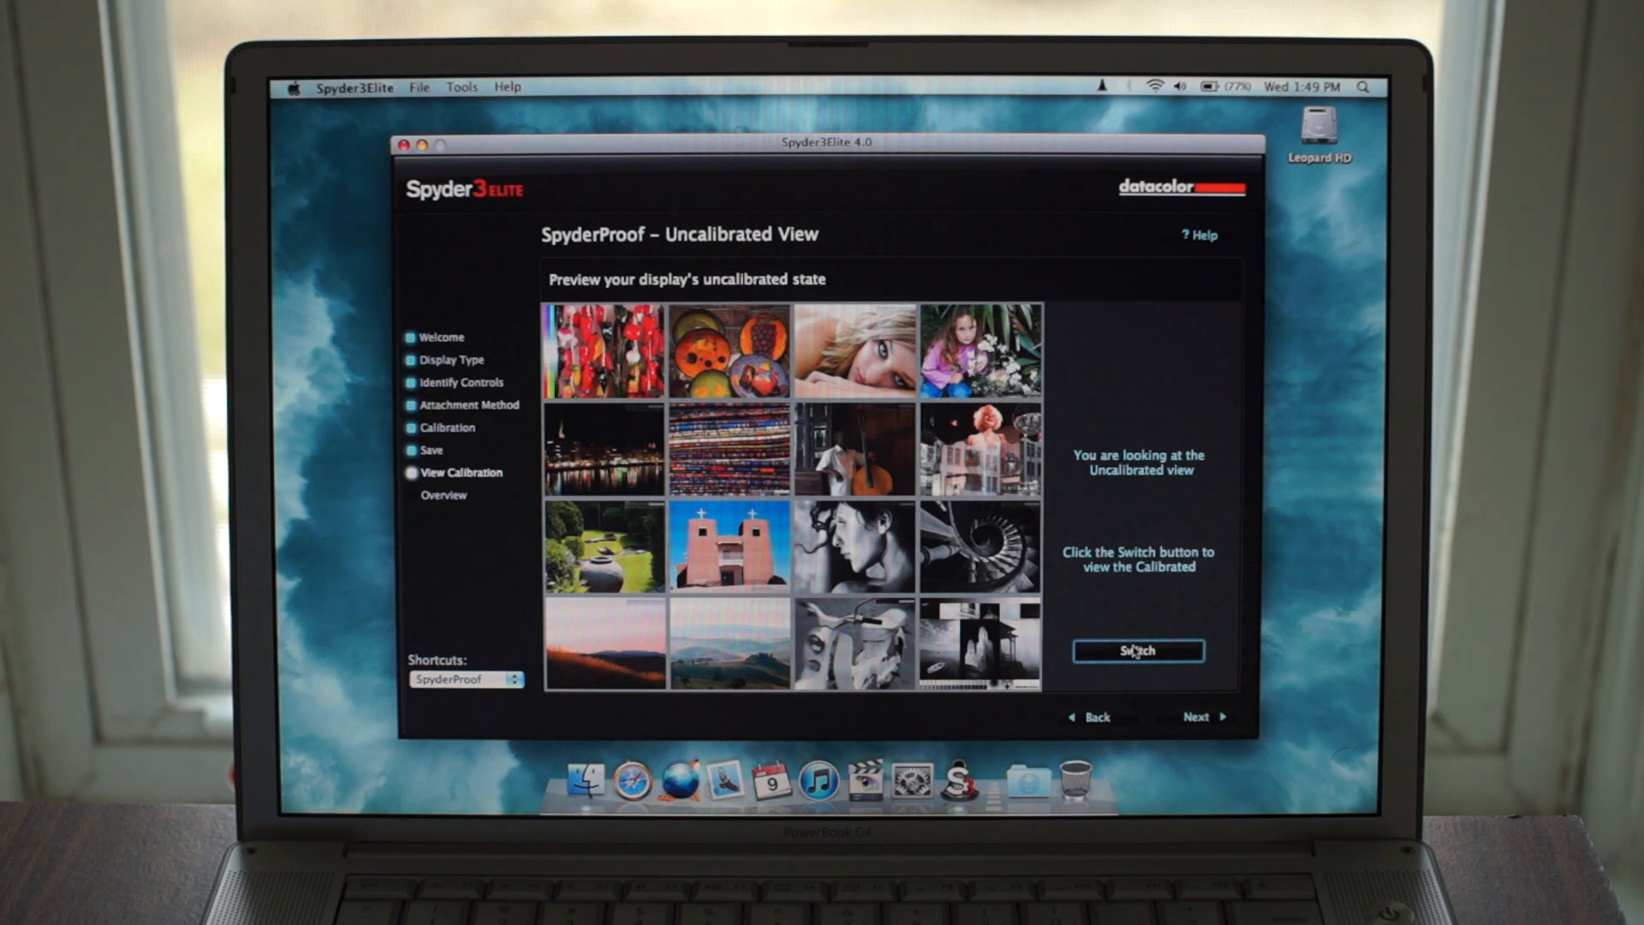
left_click(1136, 650)
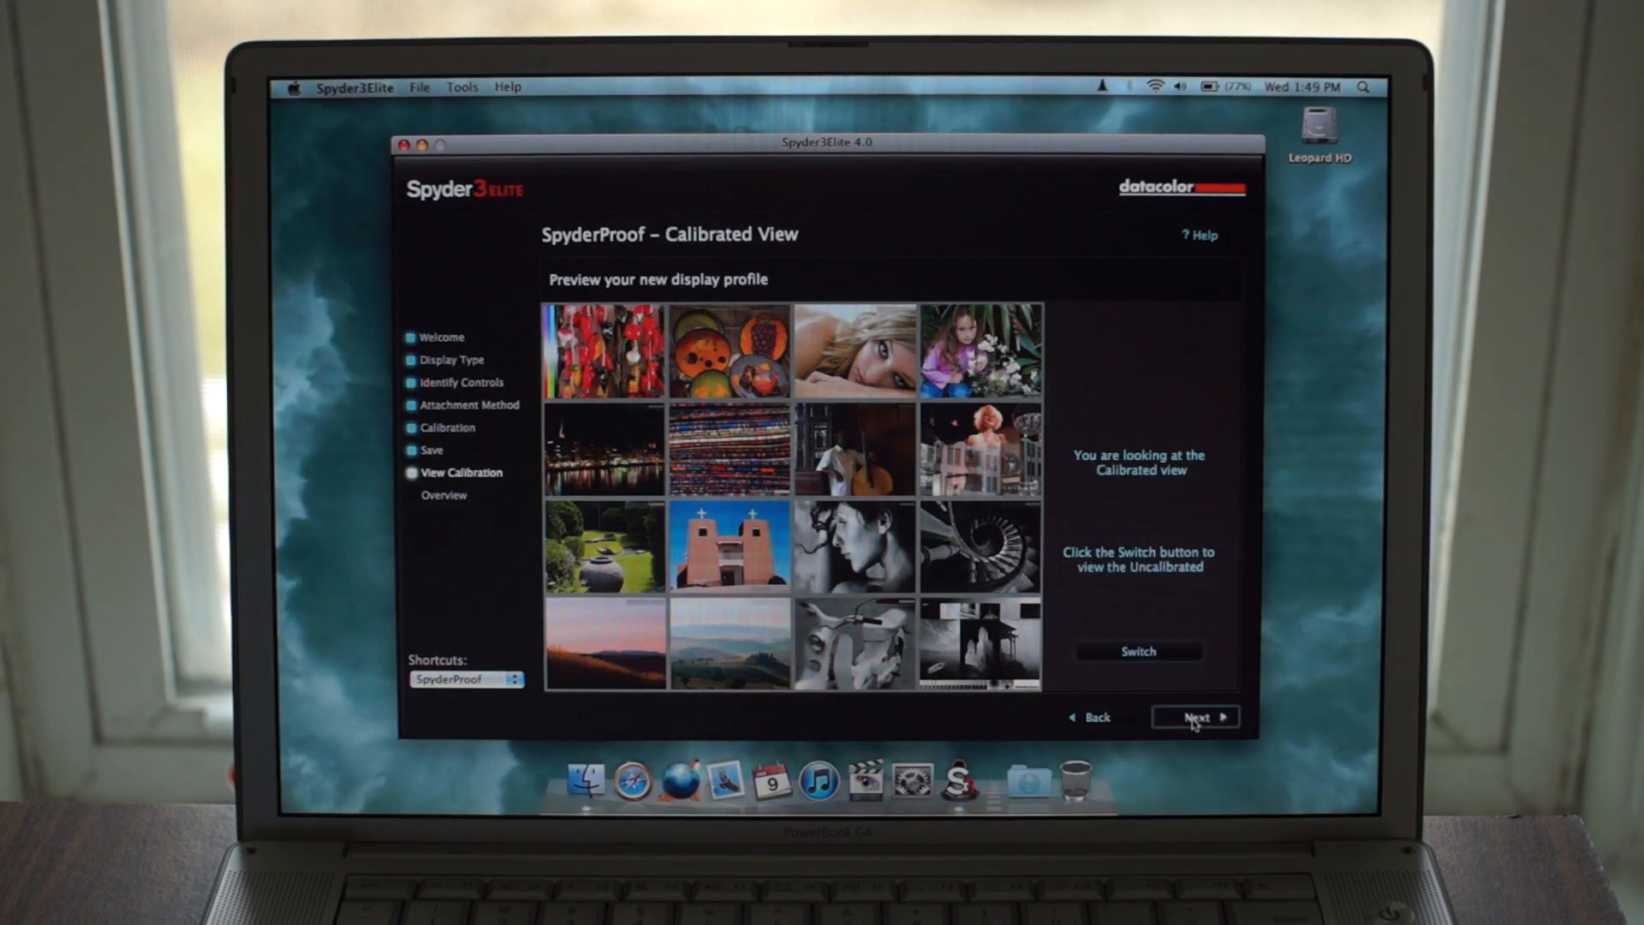
left_click(1197, 716)
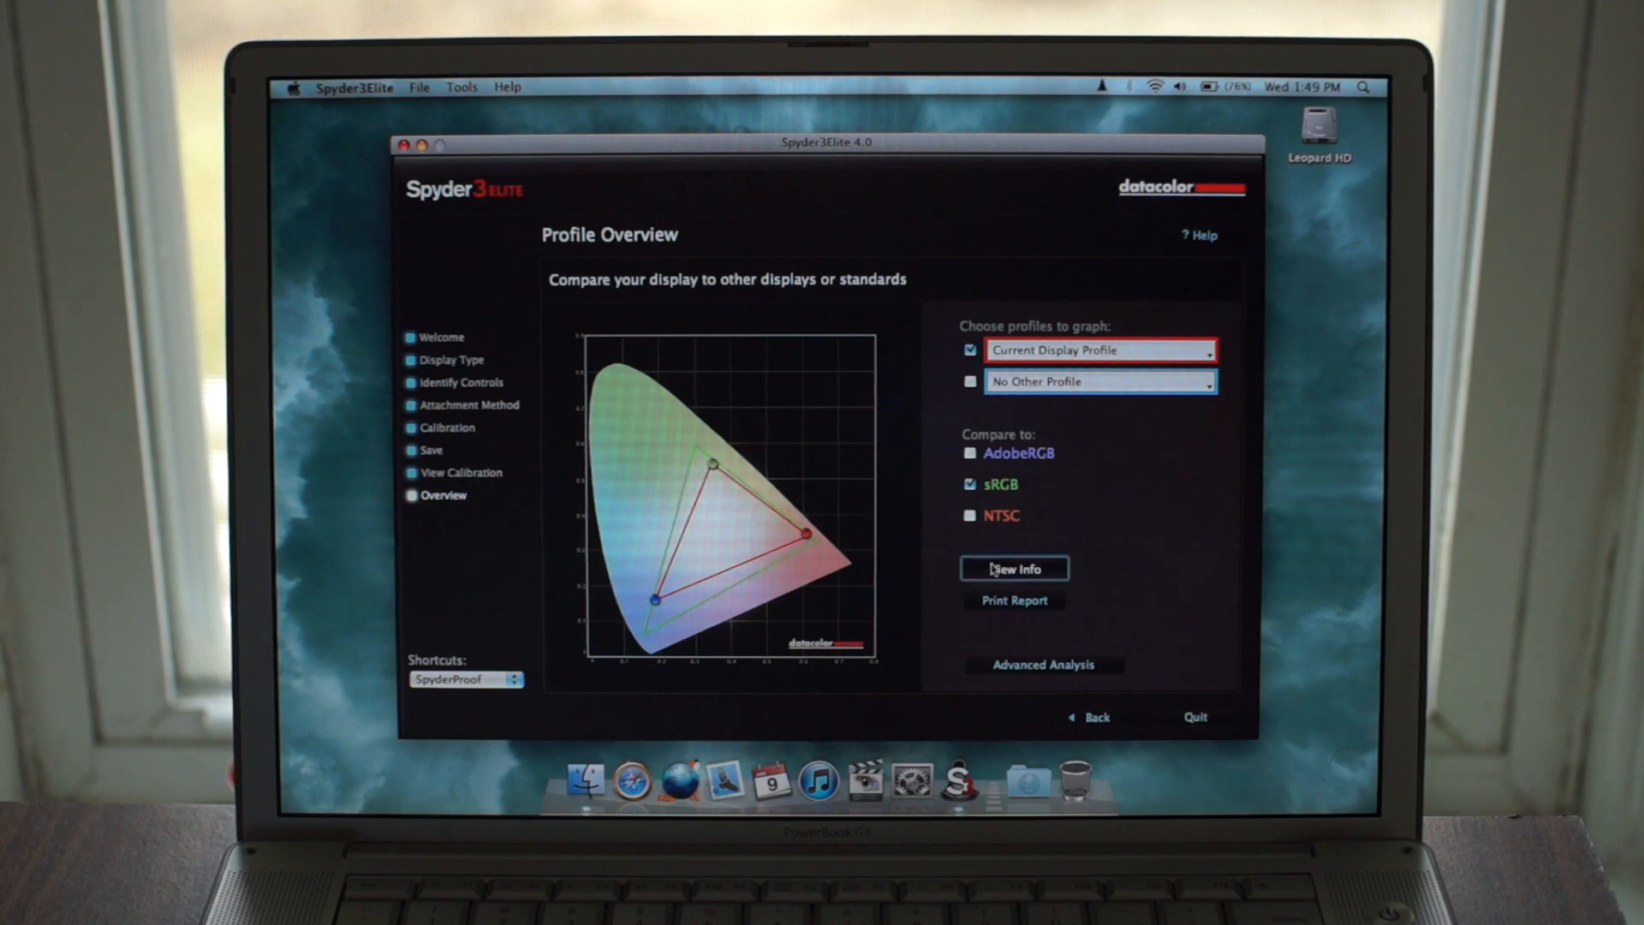
left_click(1014, 567)
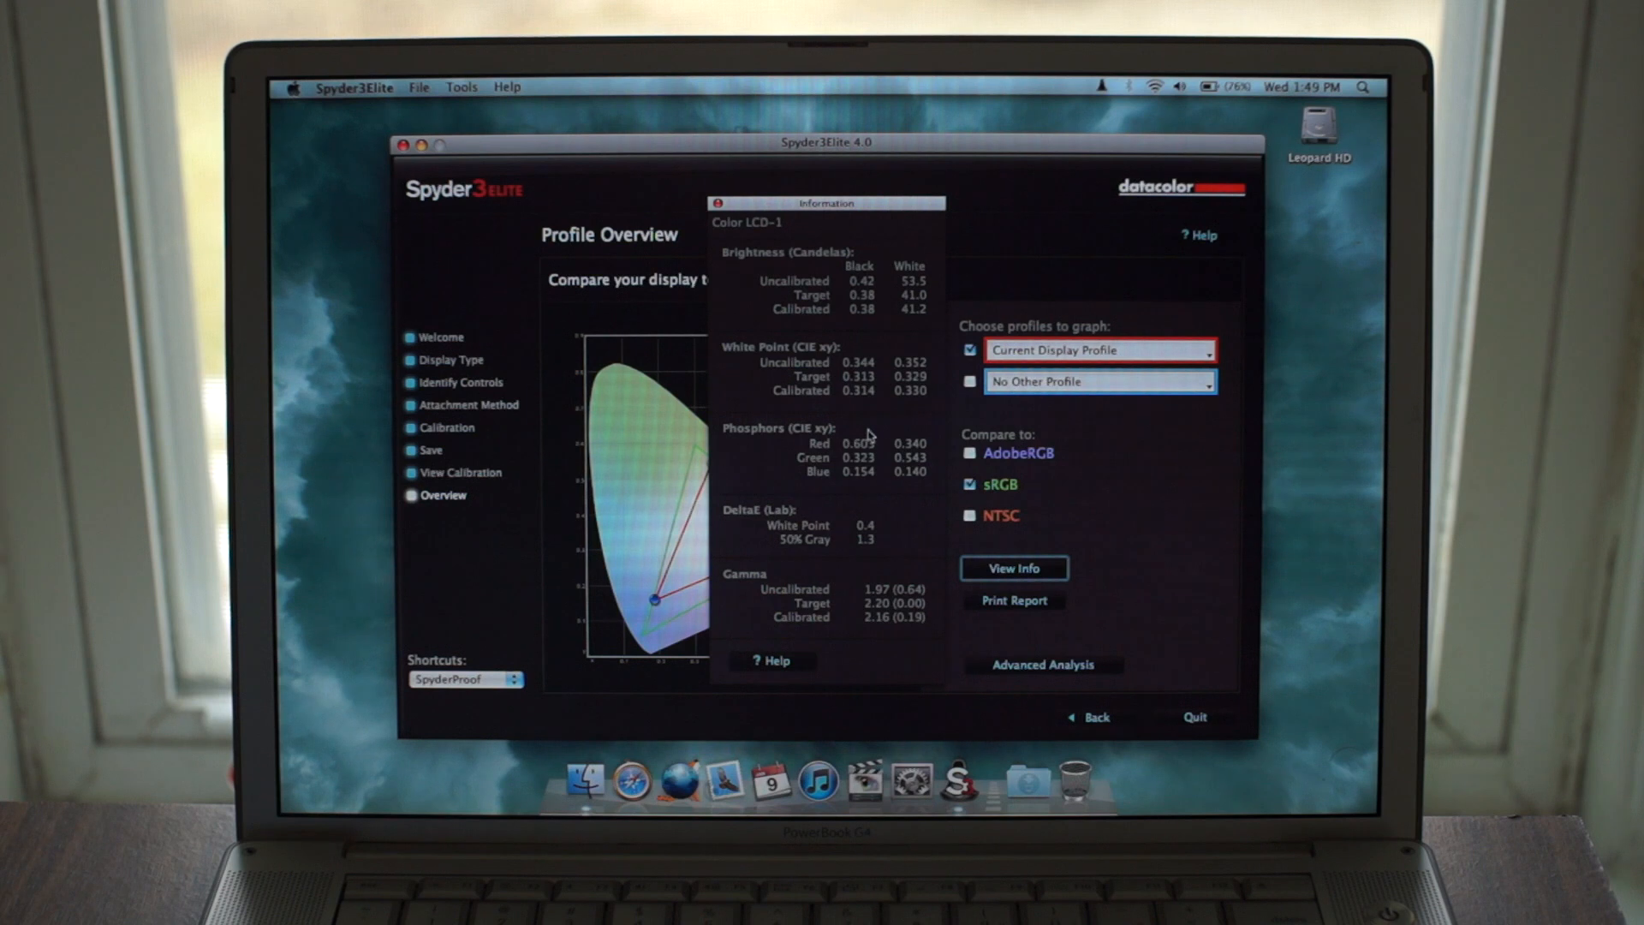
mouse_move(873, 513)
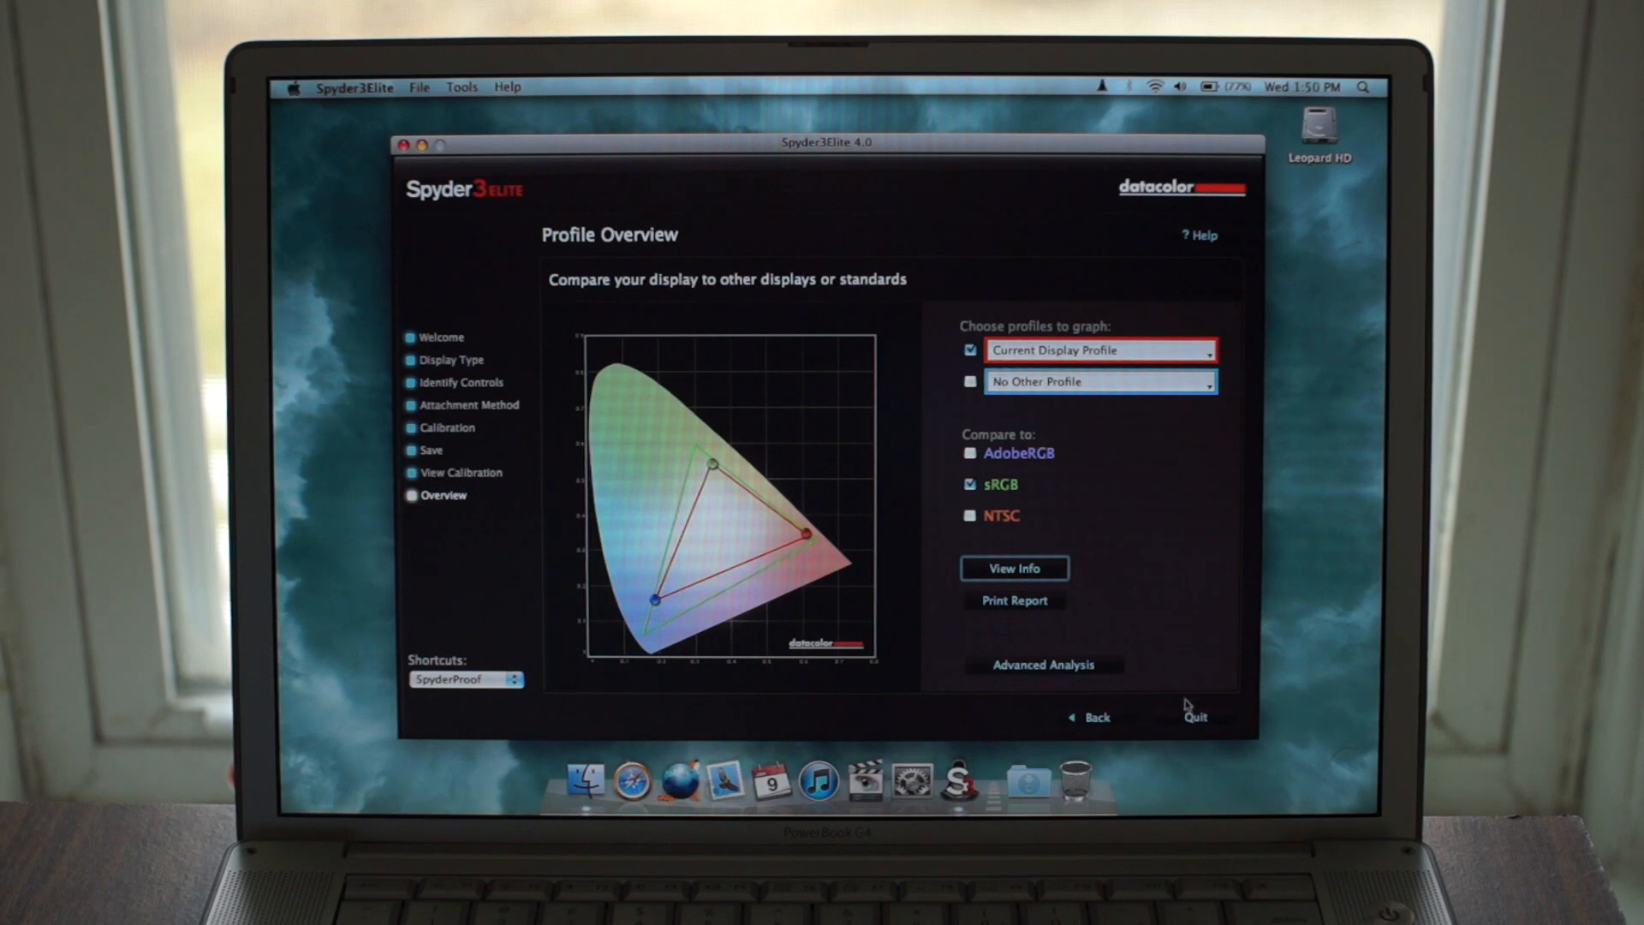
- Glance at Advanced Analysis, then quit Spyder3Elite
left_click(1042, 665)
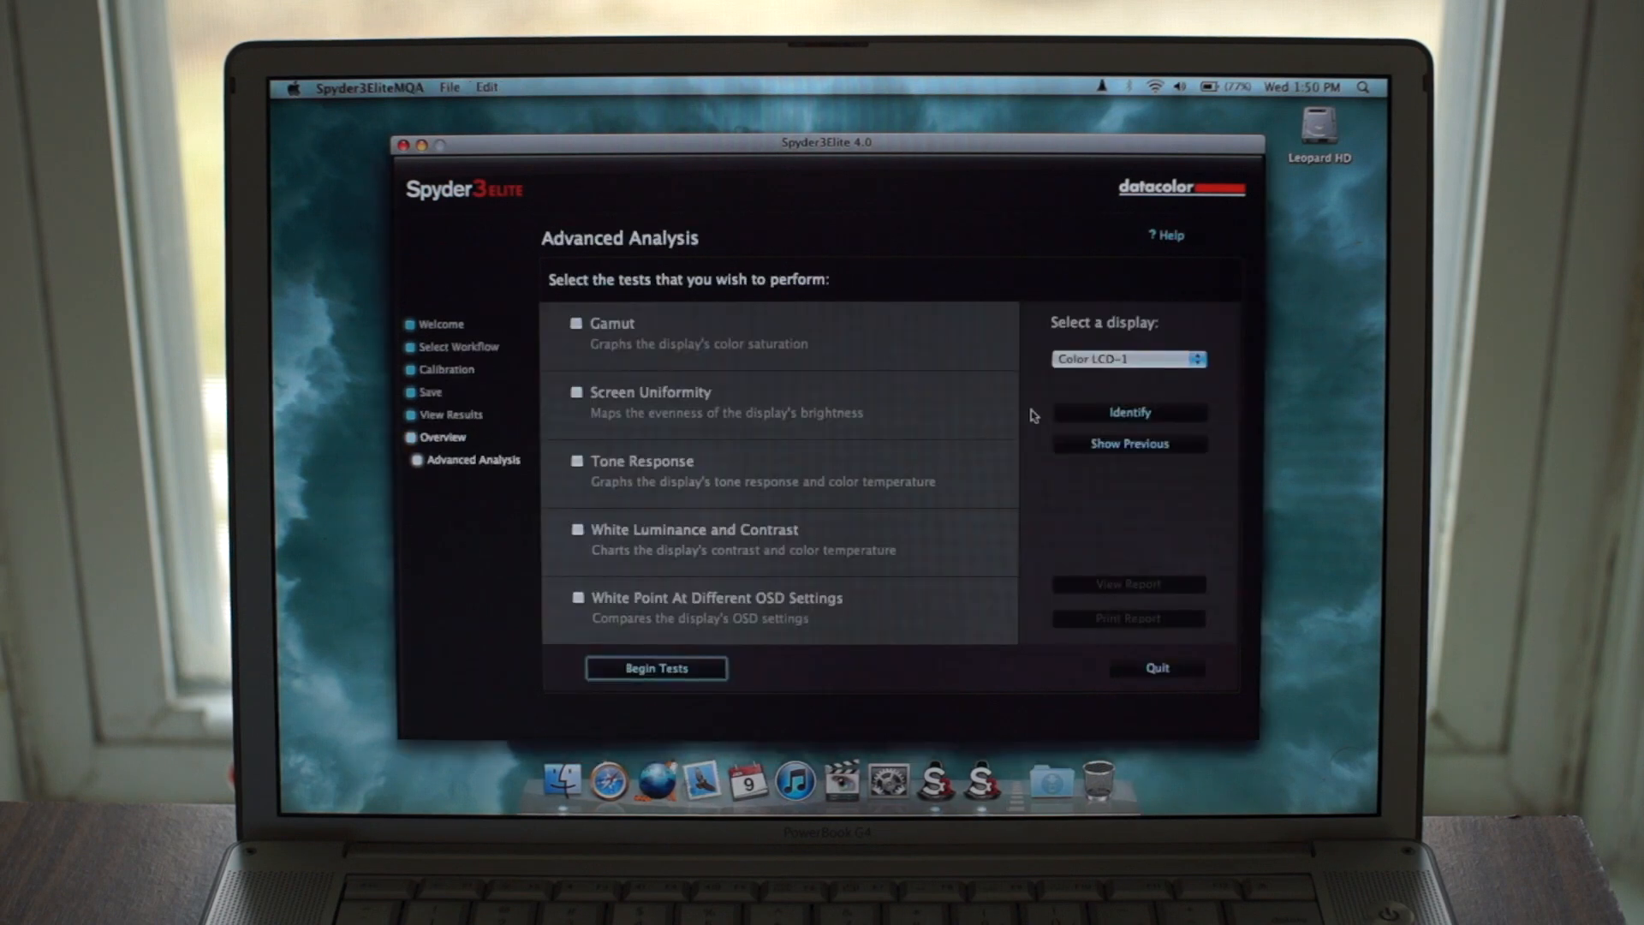
mouse_move(883, 220)
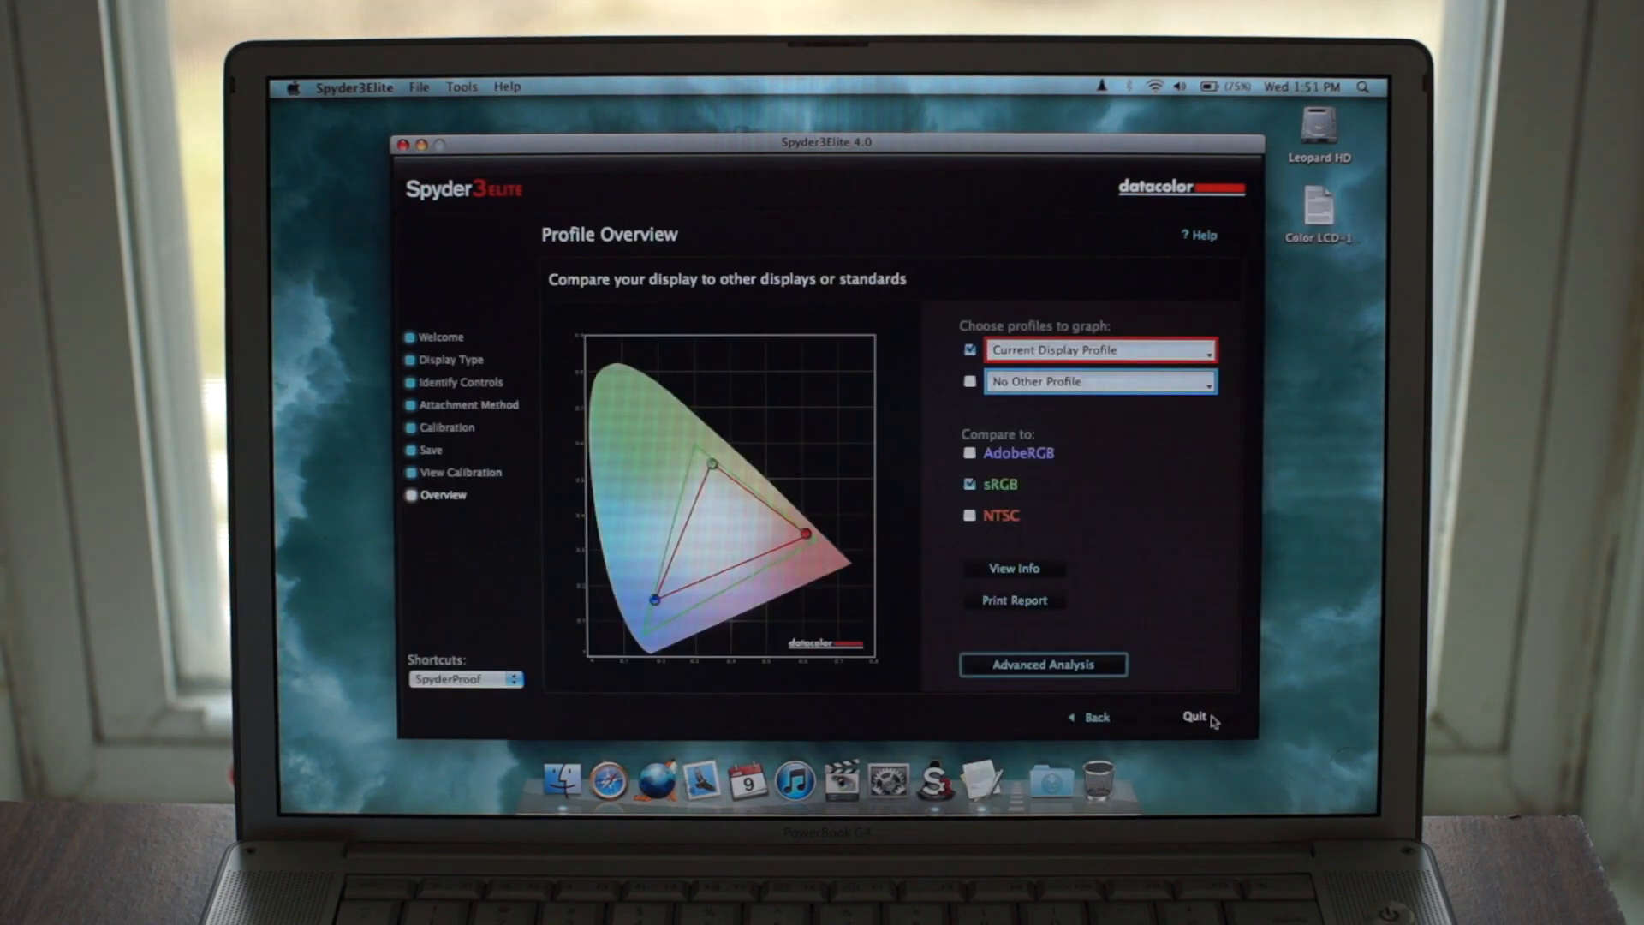
left_click(1193, 716)
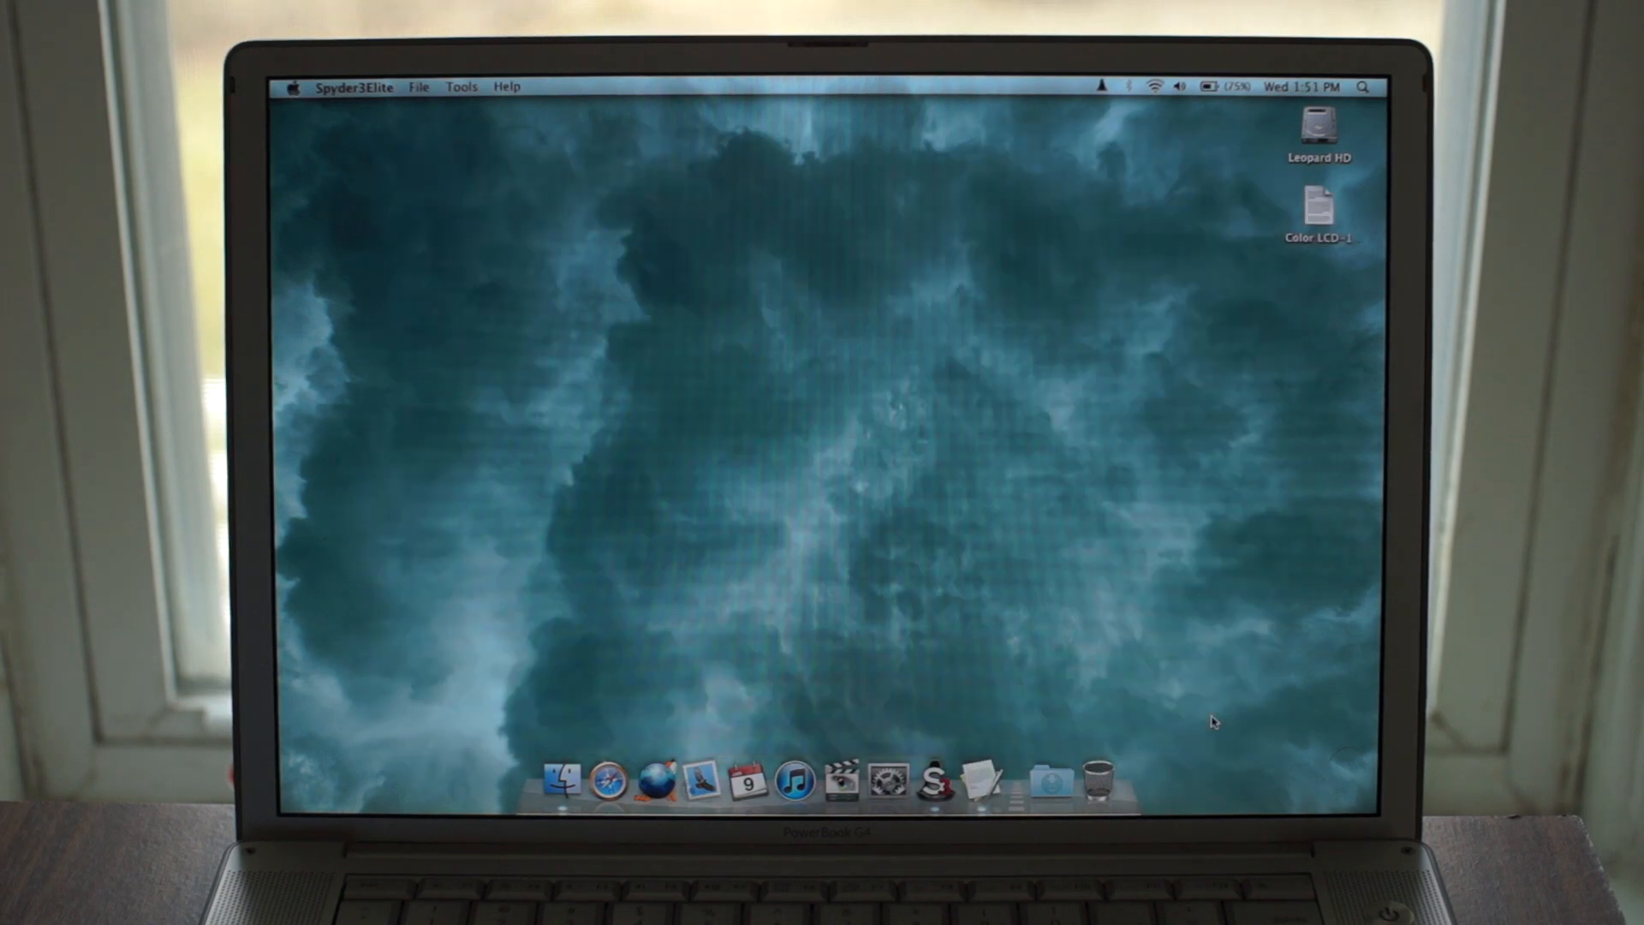